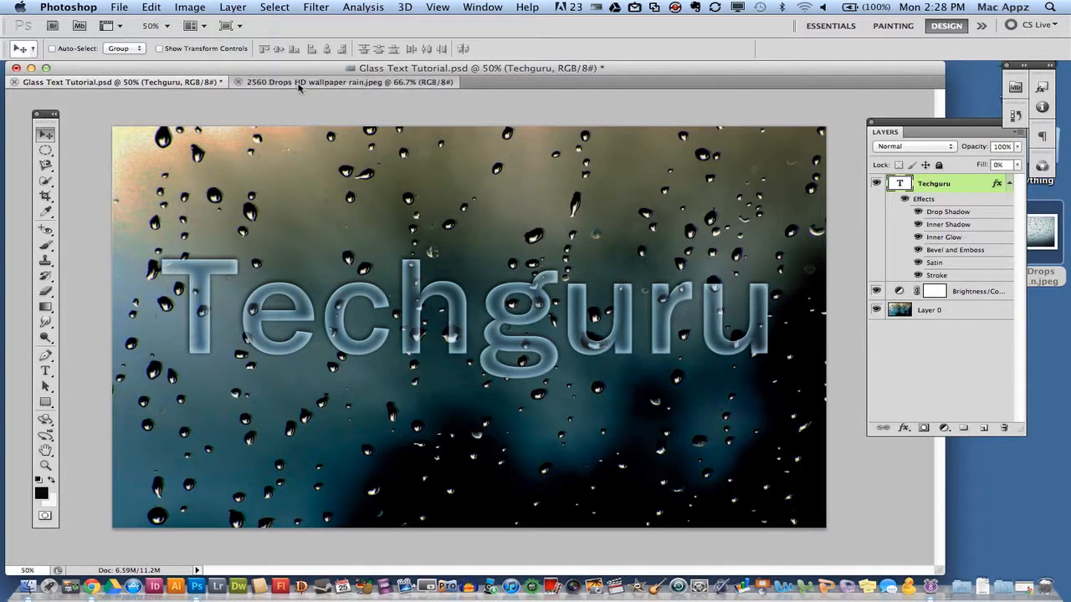
Step: Switch to the '2560 Drops HD wallpaper rain.jpeg' raindrop image document
click(343, 81)
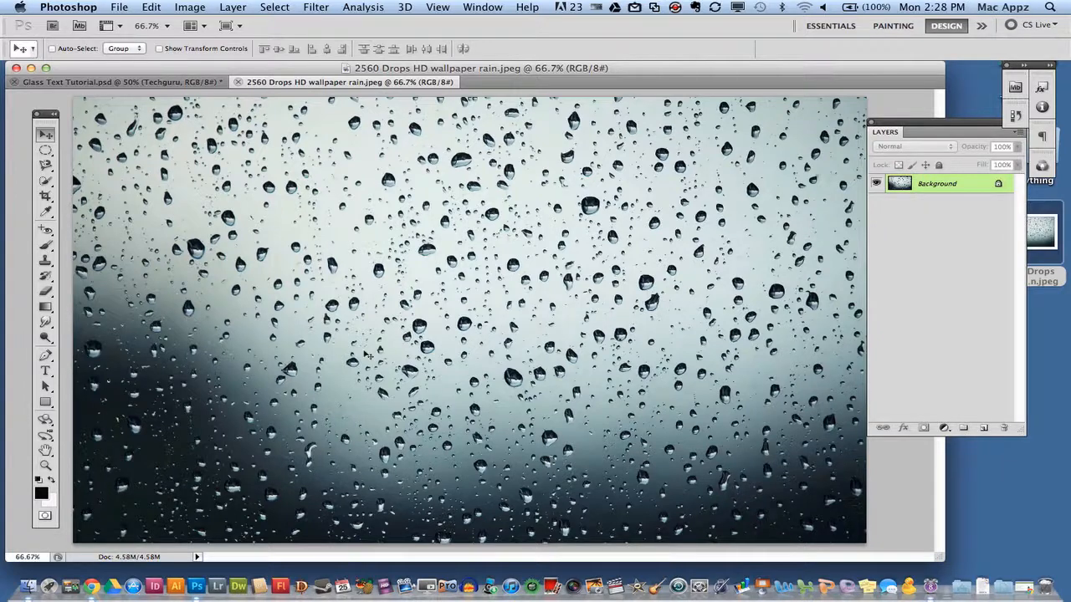
mouse_move(186, 318)
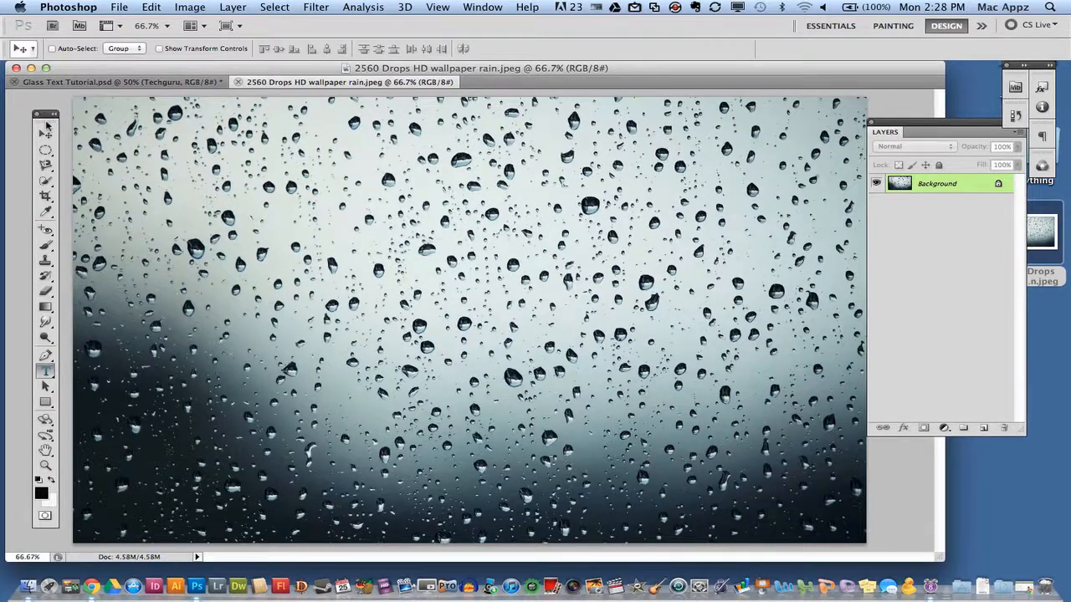
Step: Draw a large paragraph text box reading Techguru, set in Gill Sans Ultra Bold
click(45, 370)
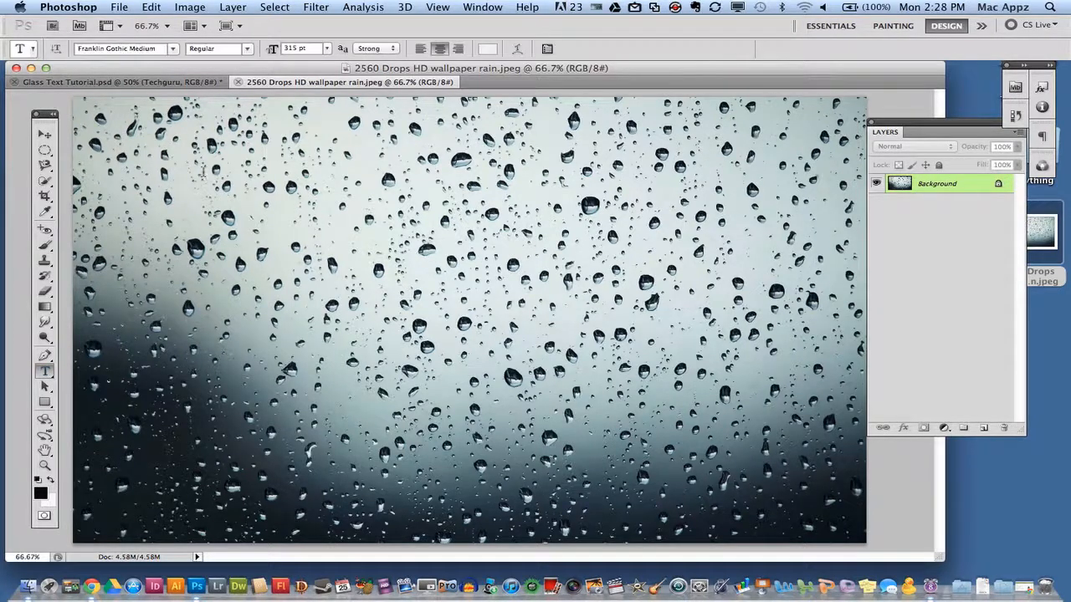
drag(142, 146, 728, 448)
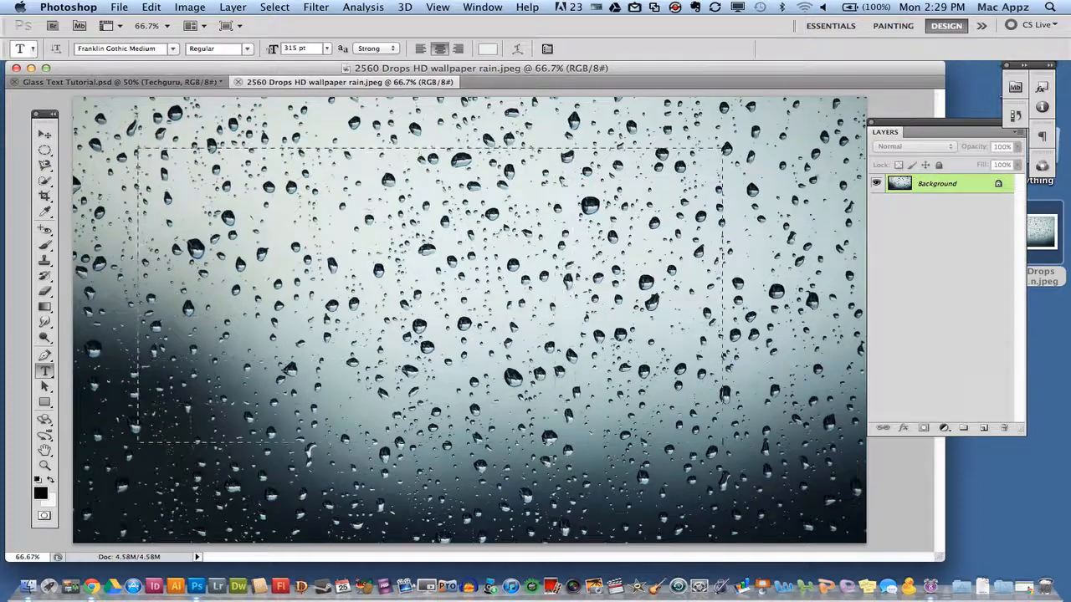
drag(138, 149, 826, 490)
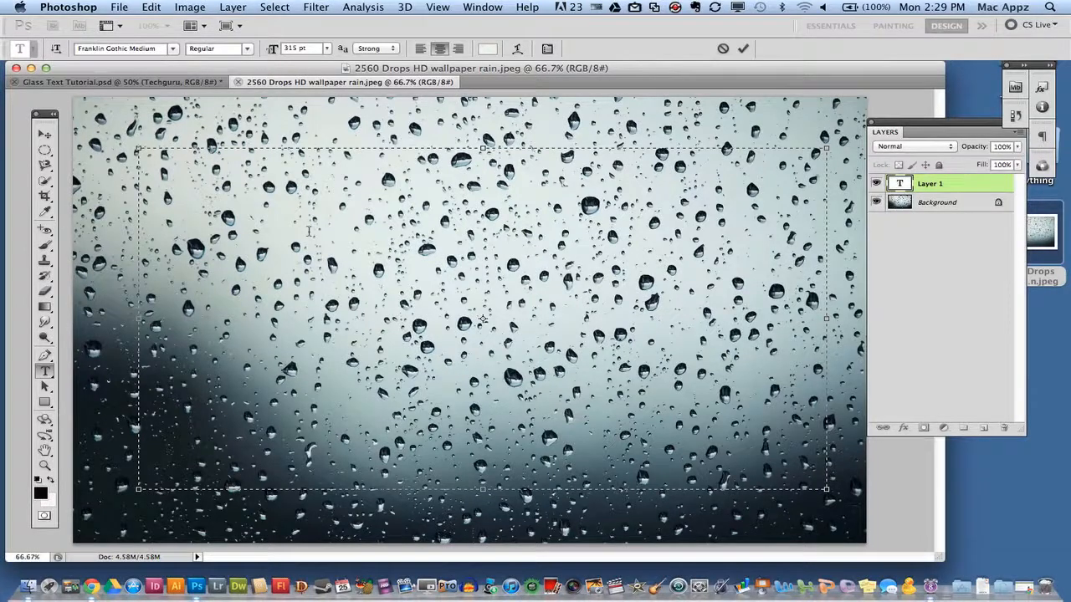
click(124, 47)
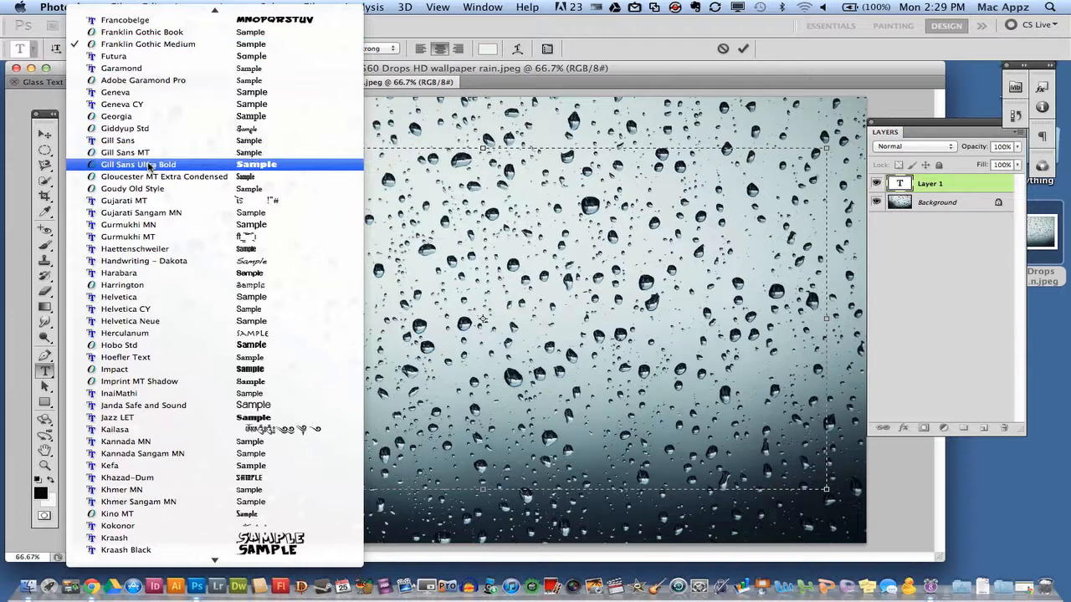
click(138, 164)
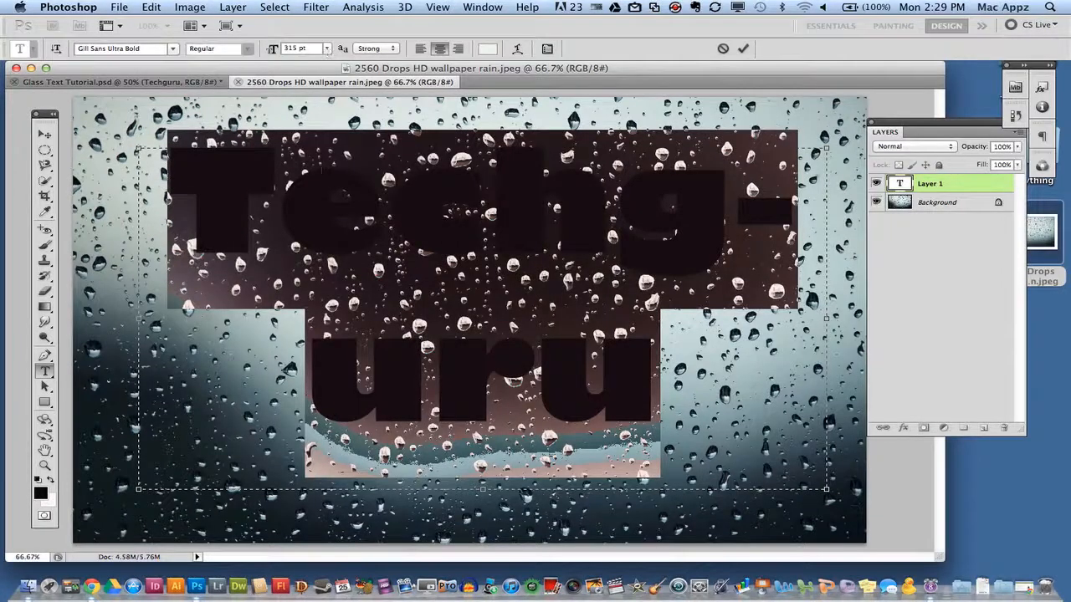
Step: Set the Techguru text size to 225 pt and its colour to near-white
triple_click(301, 48)
text(225)
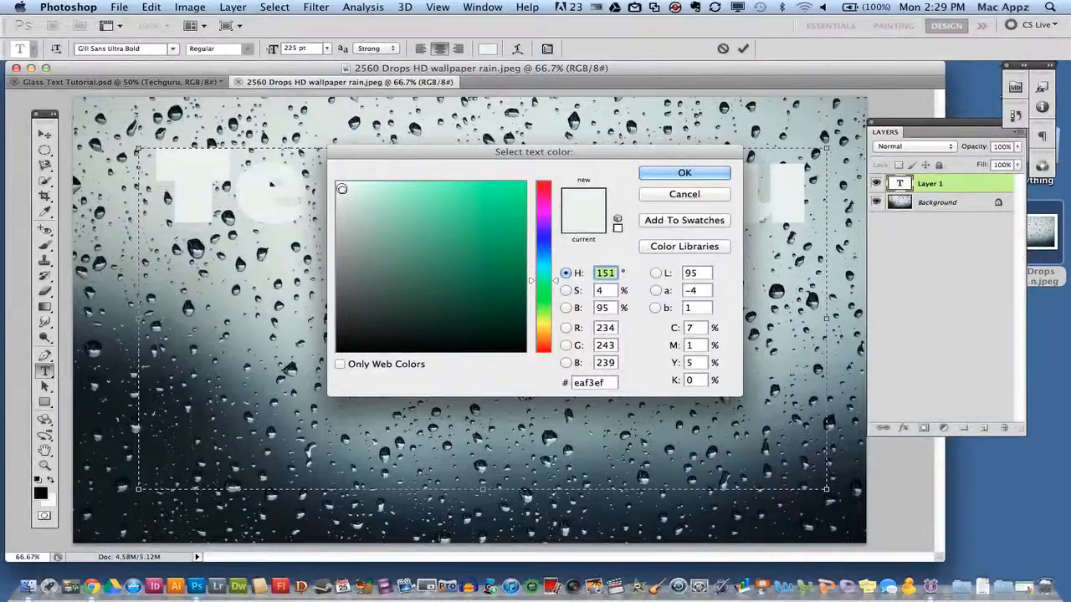
click(362, 204)
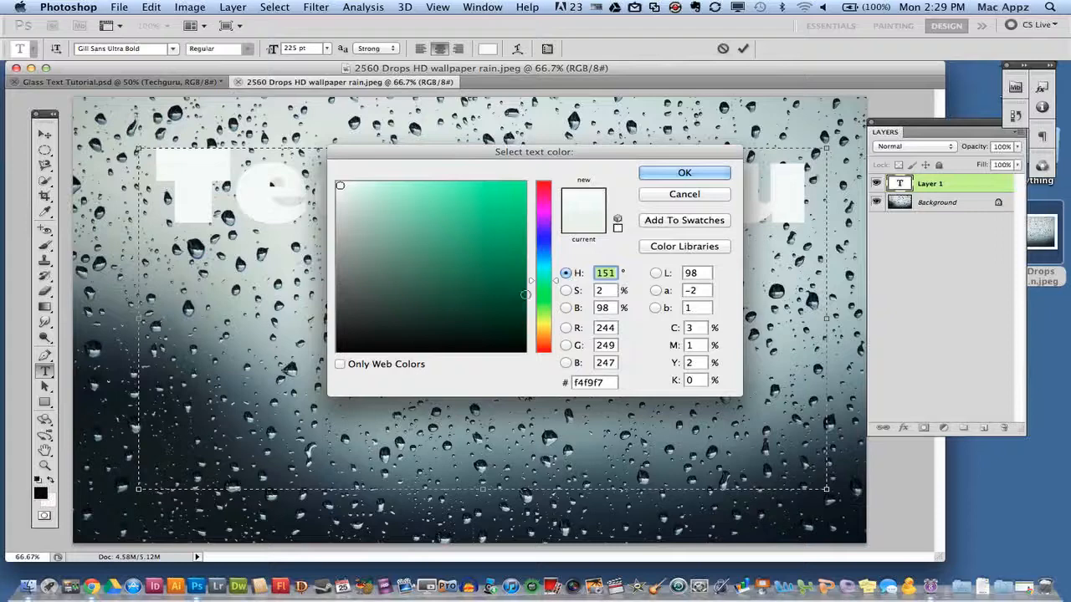
click(684, 172)
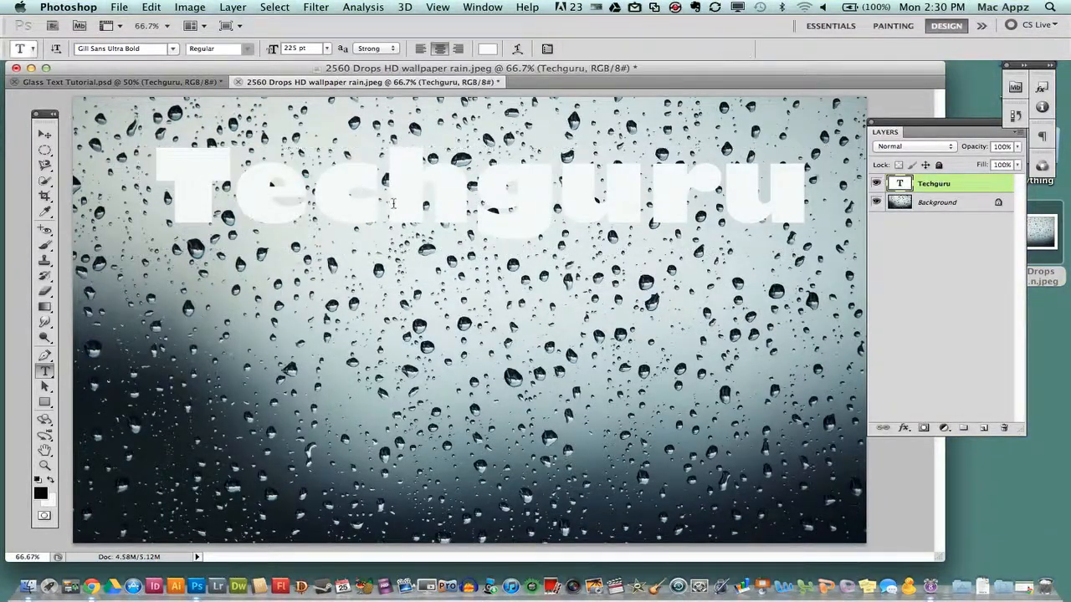
Step: Move the Techguru text down to the vertical centre of the canvas
click(44, 134)
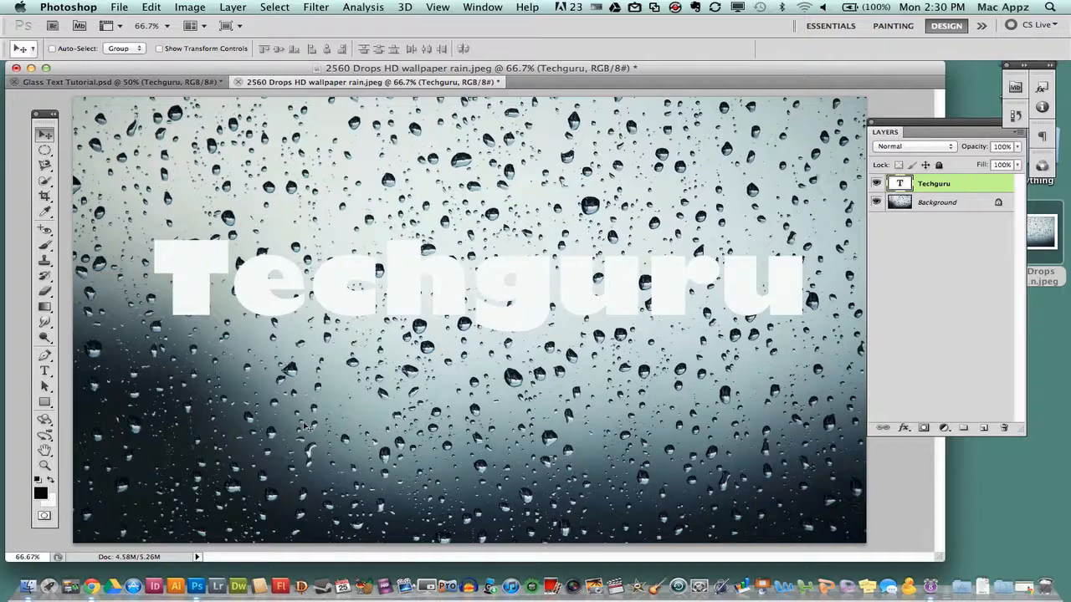
mouse_move(740, 299)
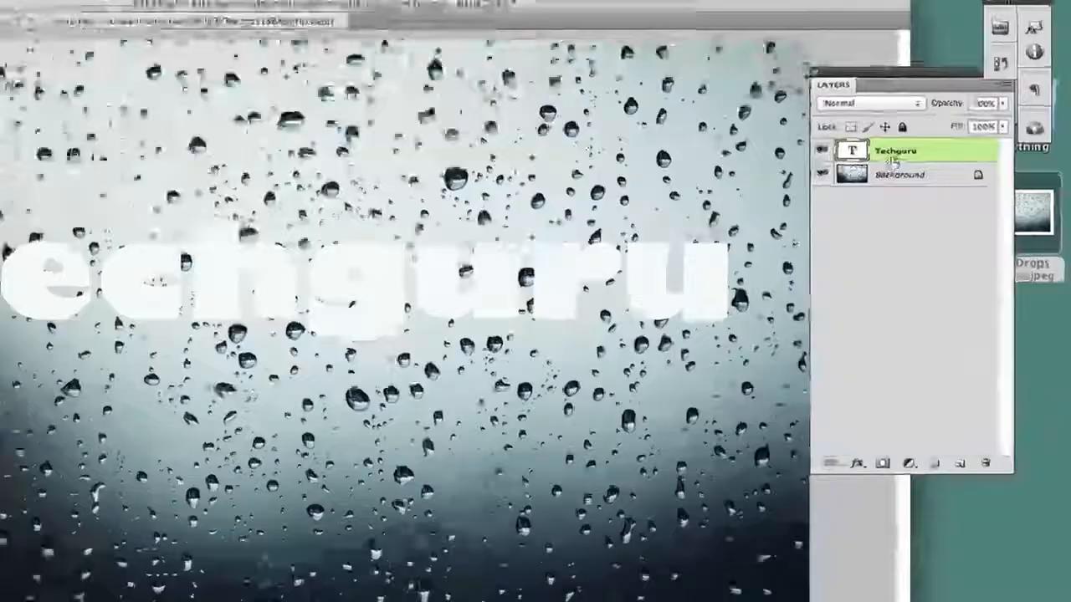
Step: Give Techguru a 95%-opacity drop shadow at −65°, and enable Inner Shadow
right_click(895, 150)
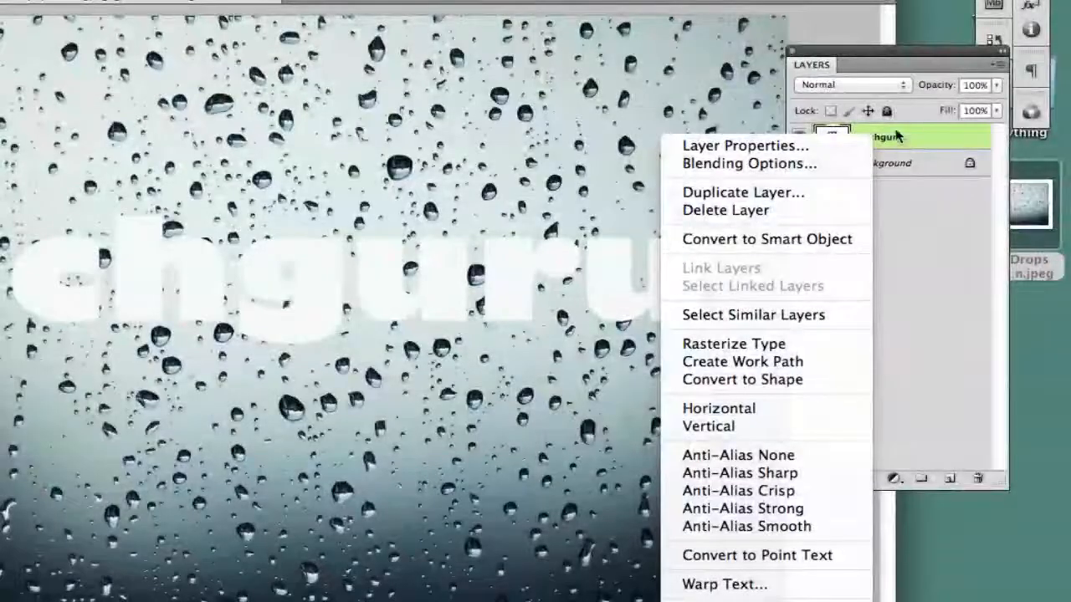
mouse_move(770, 145)
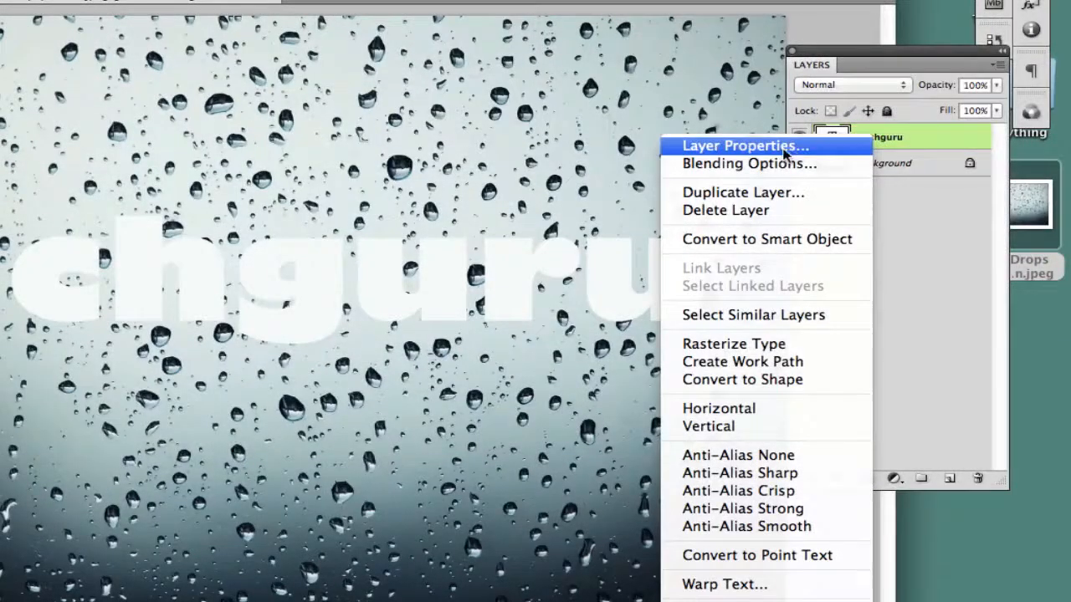
click(749, 163)
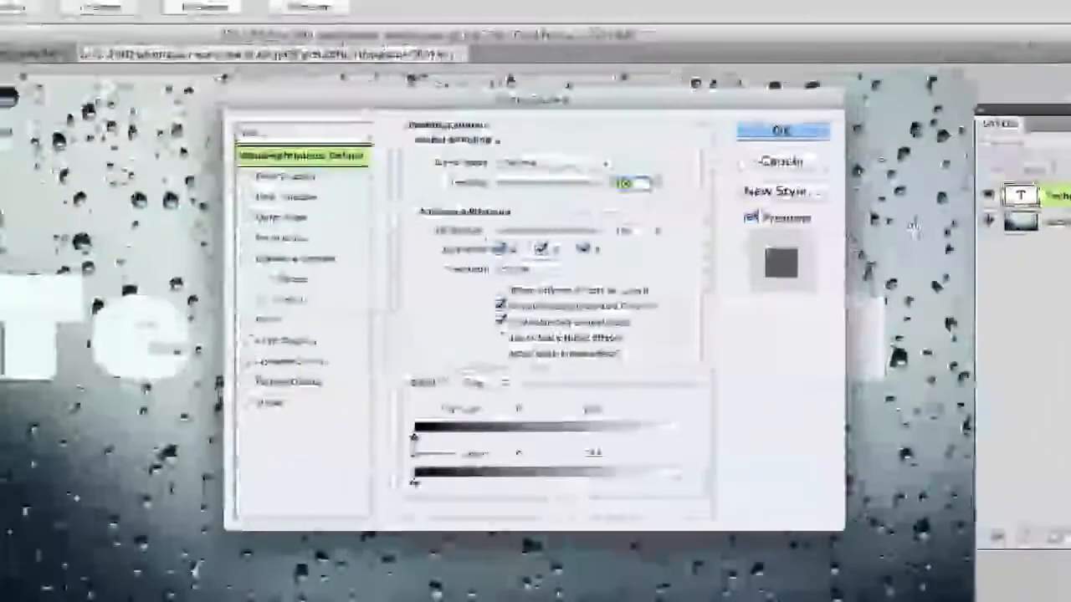
click(218, 144)
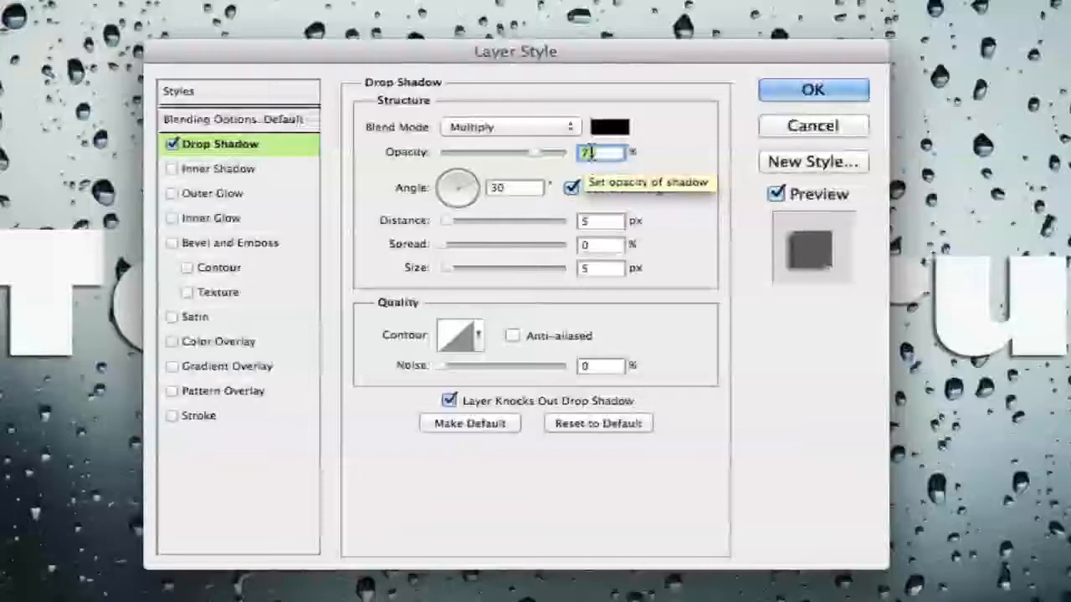
text(93)
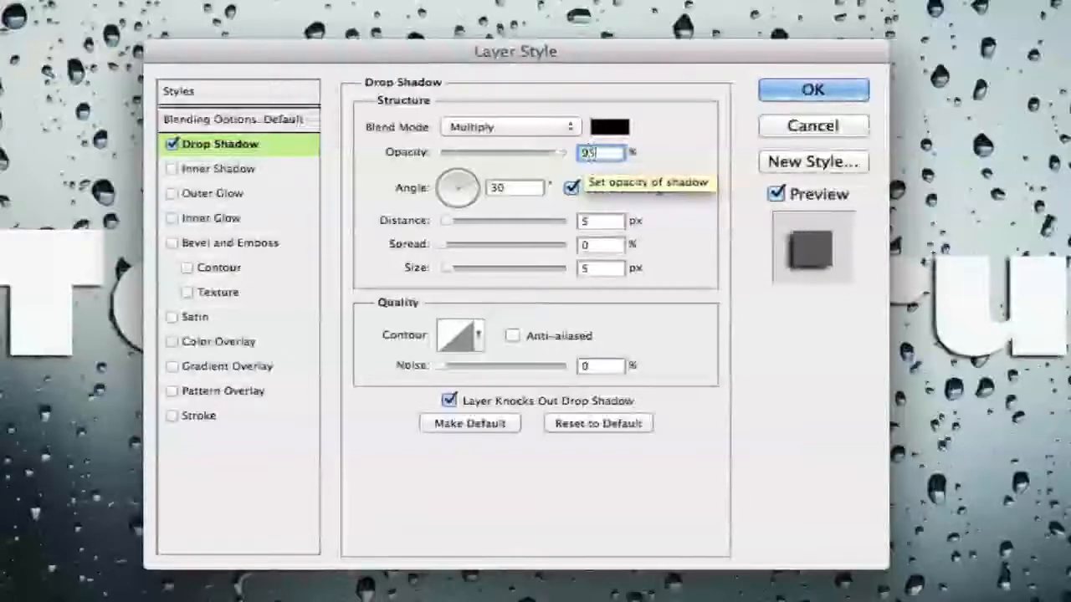
mouse_move(500, 228)
text(-65)
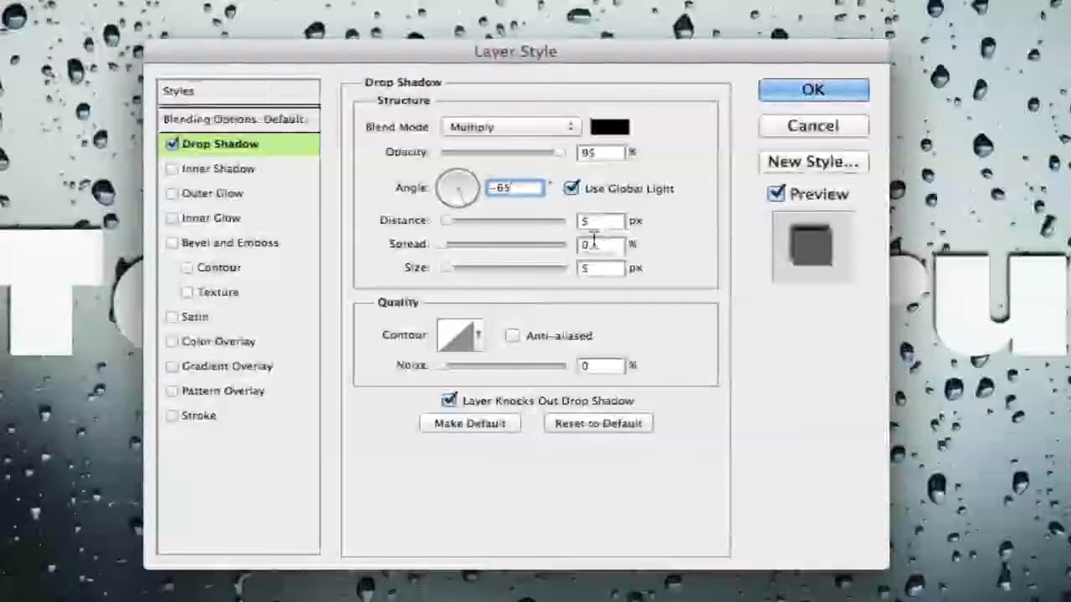
click(600, 268)
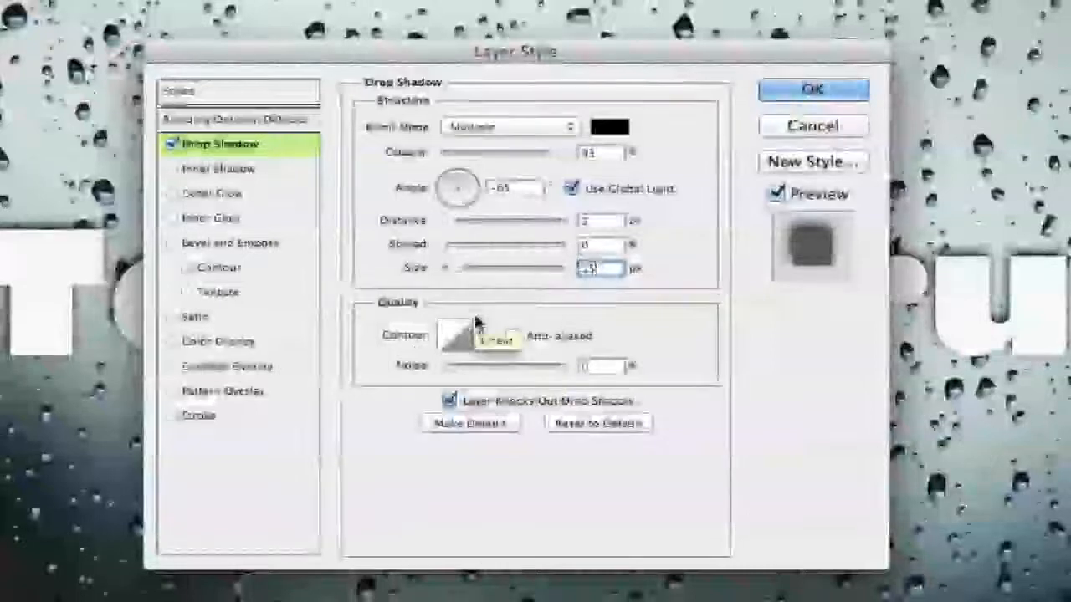
click(220, 168)
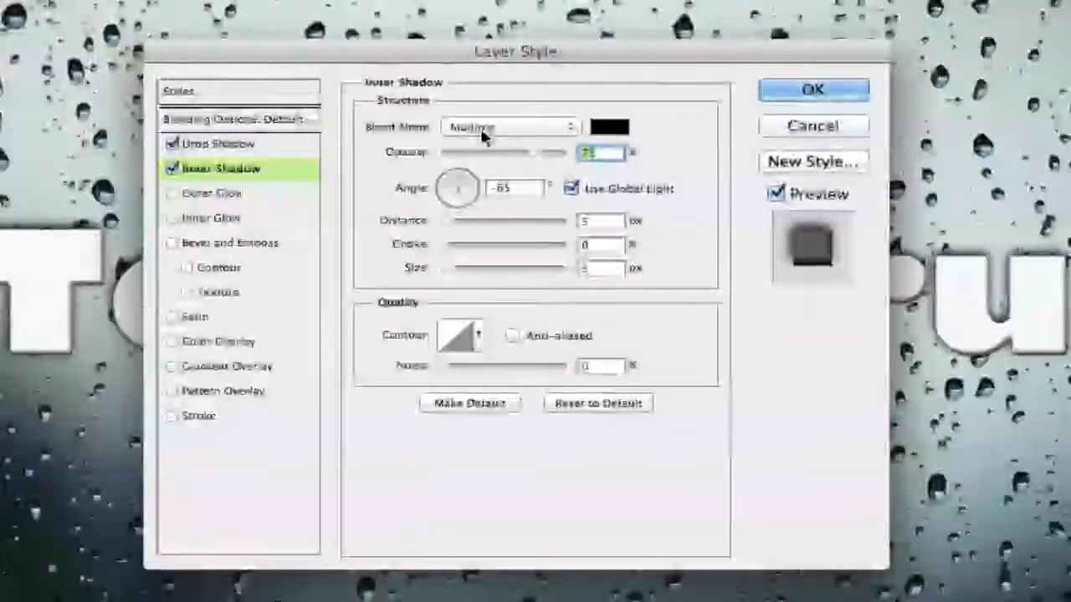
Step: Give the inner shadow a light grey colour, 75% opacity, 8 px distance, 12% choke
click(609, 126)
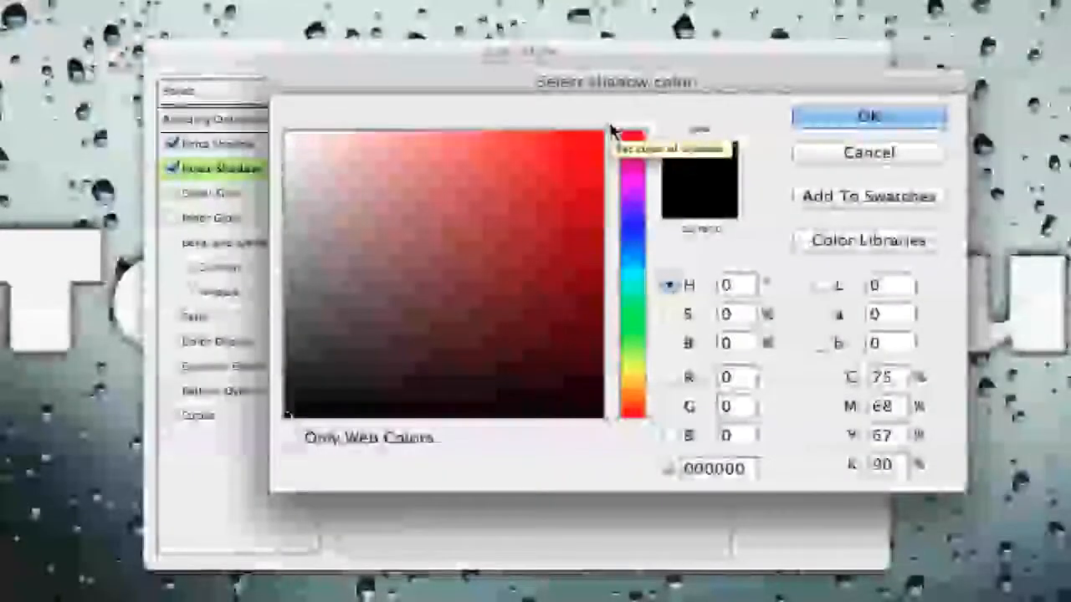
click(311, 149)
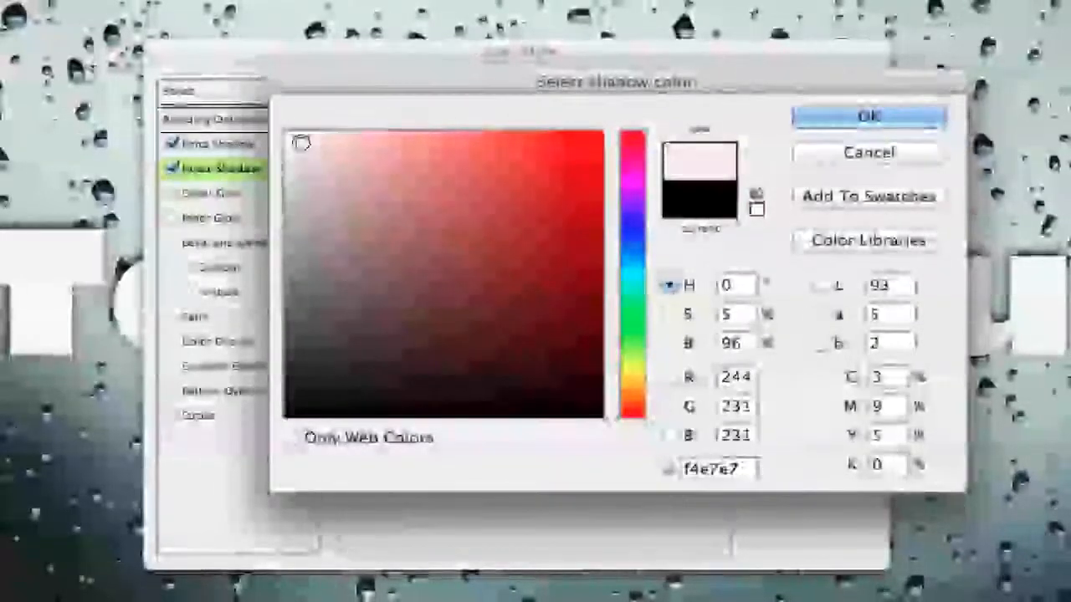
click(295, 141)
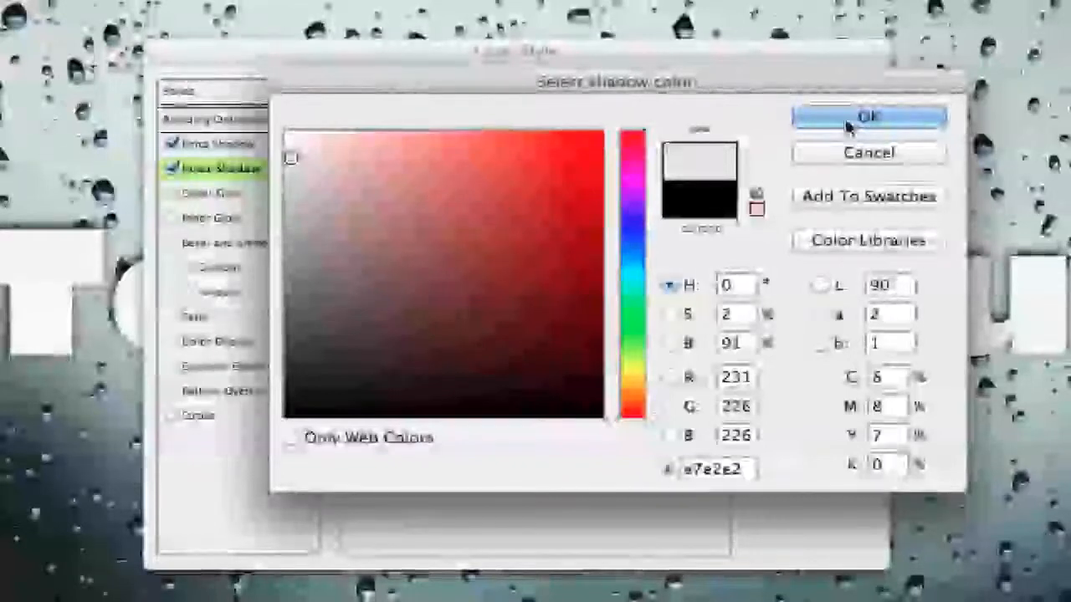
click(868, 117)
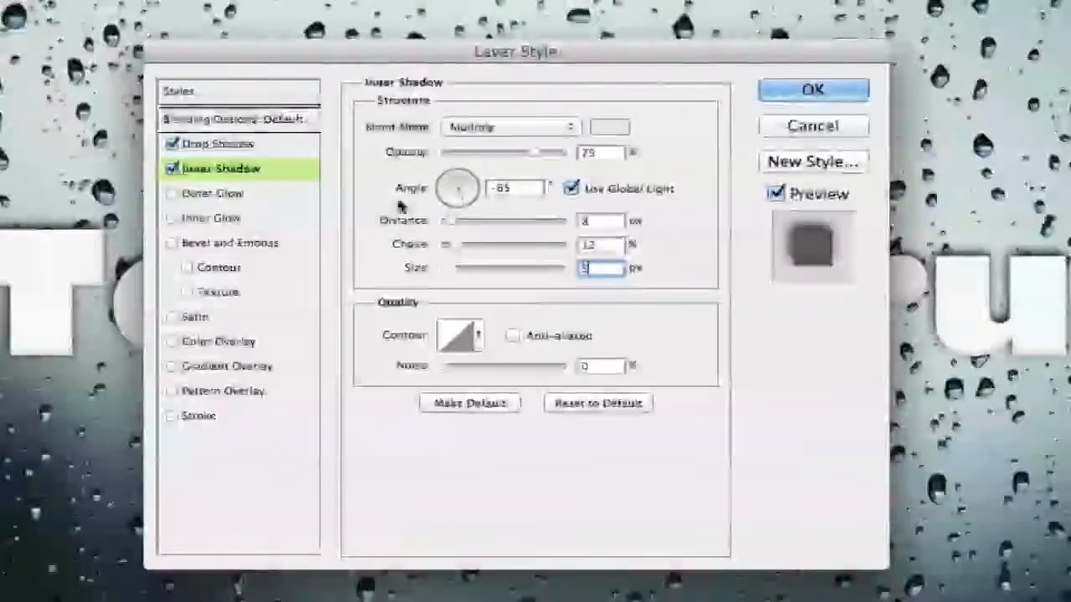
Step: Enable Inner Glow and set its colour to pale blue a3d1ec
click(214, 218)
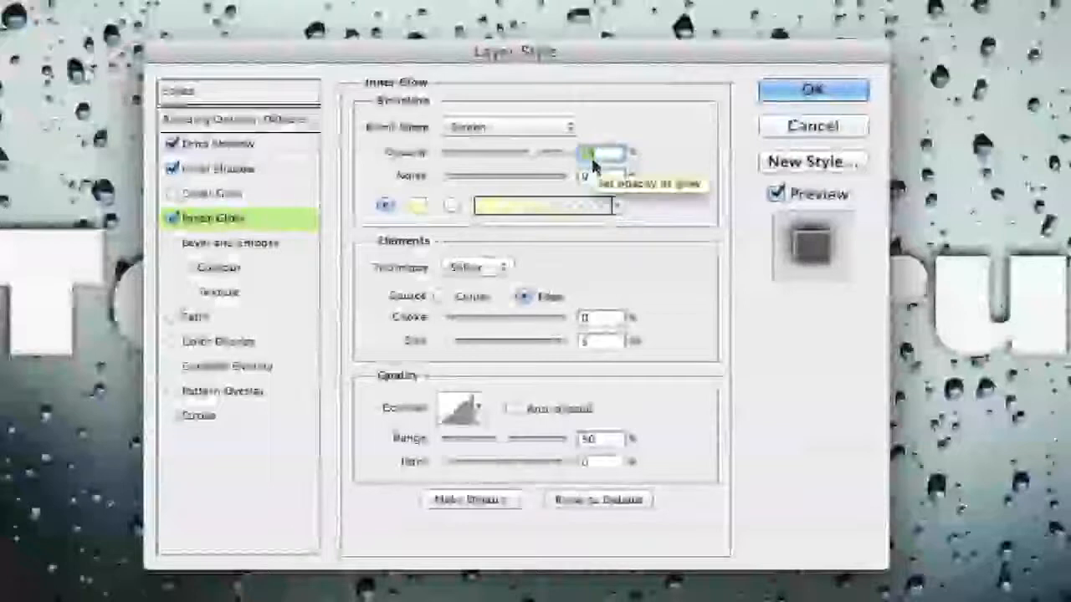
click(542, 207)
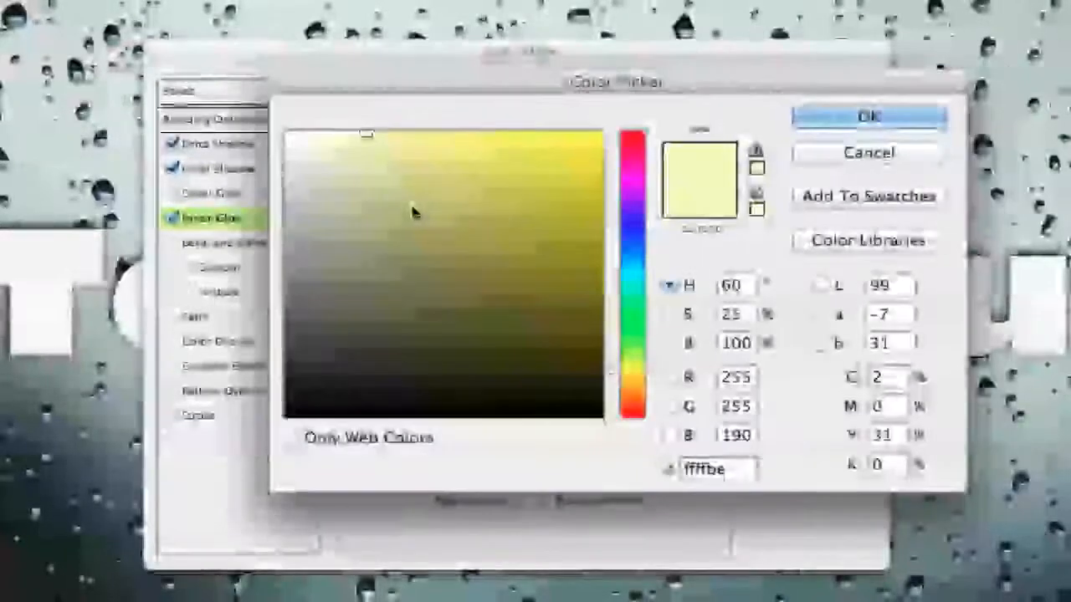
click(634, 262)
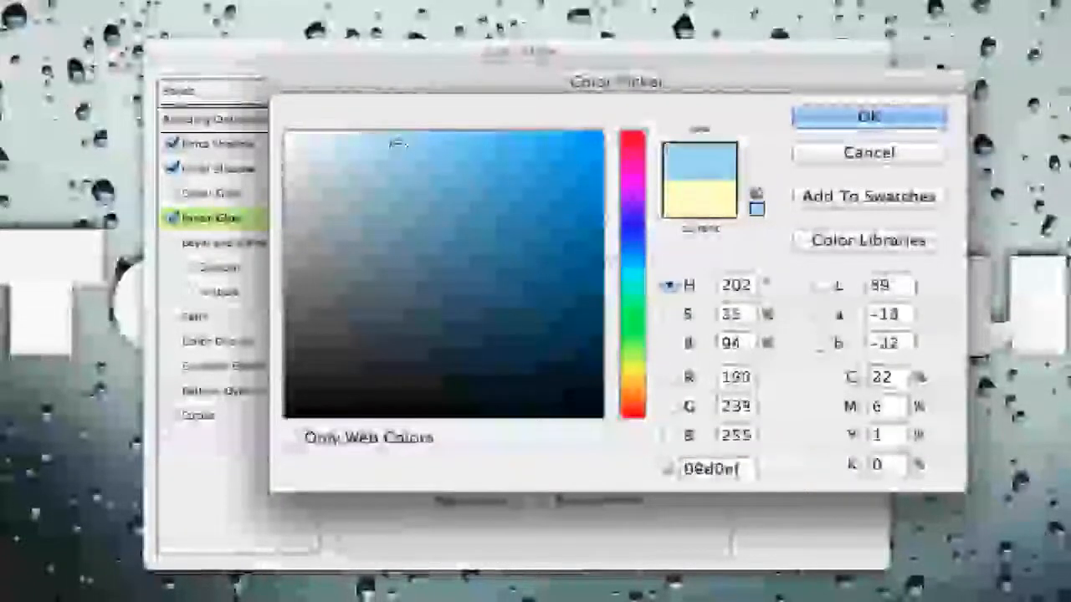
click(370, 143)
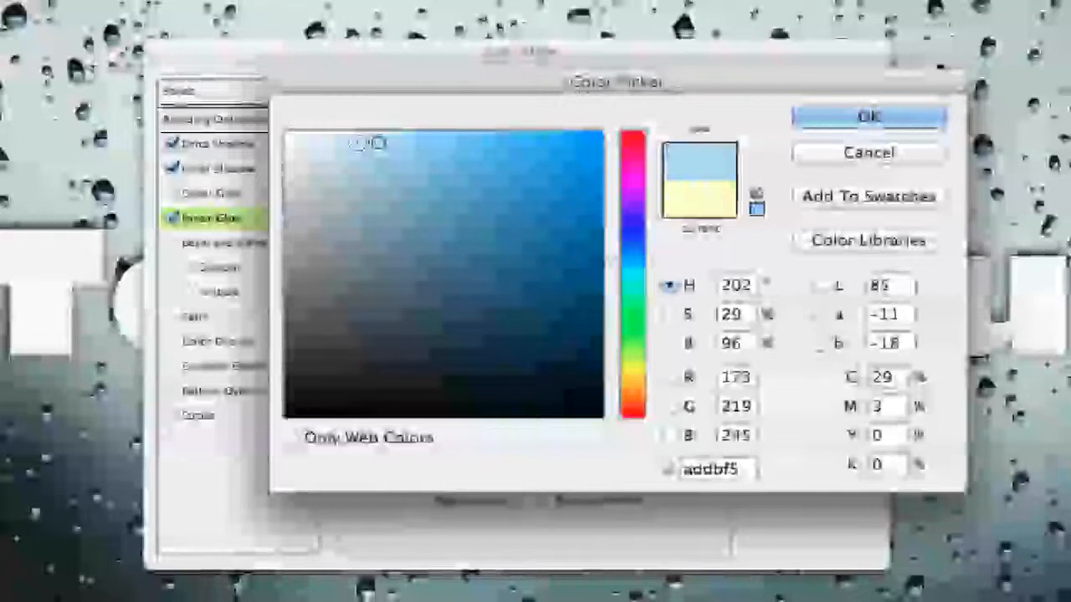
click(351, 167)
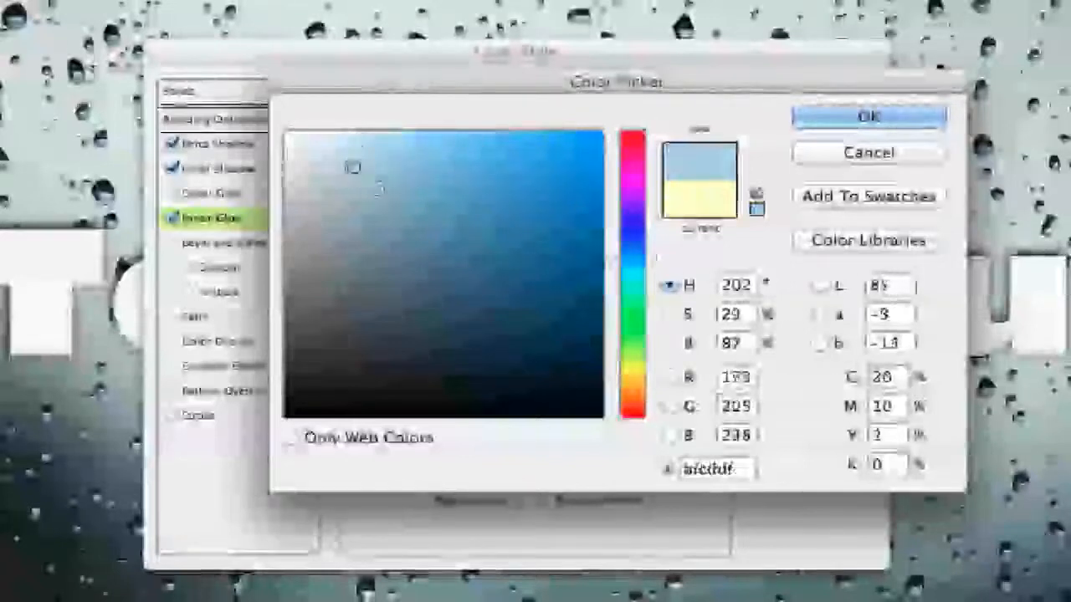
click(385, 152)
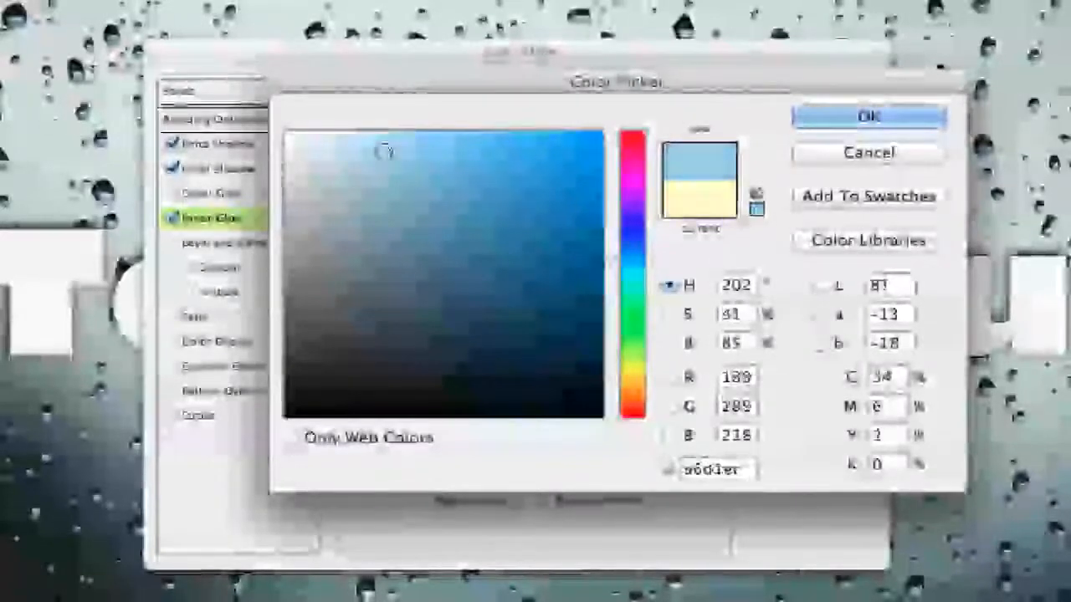
click(385, 155)
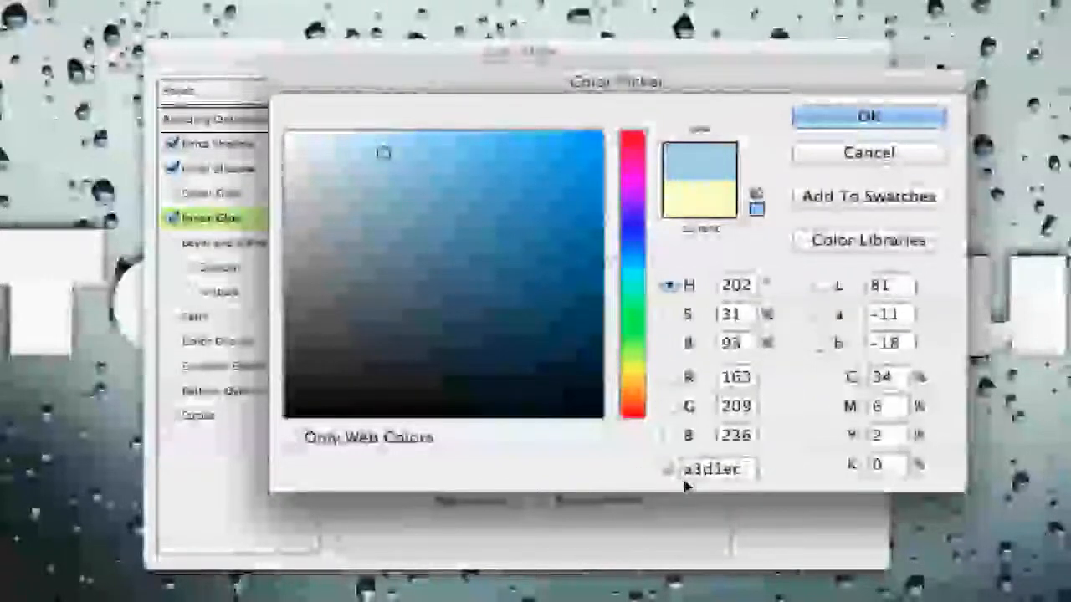
mouse_move(703, 427)
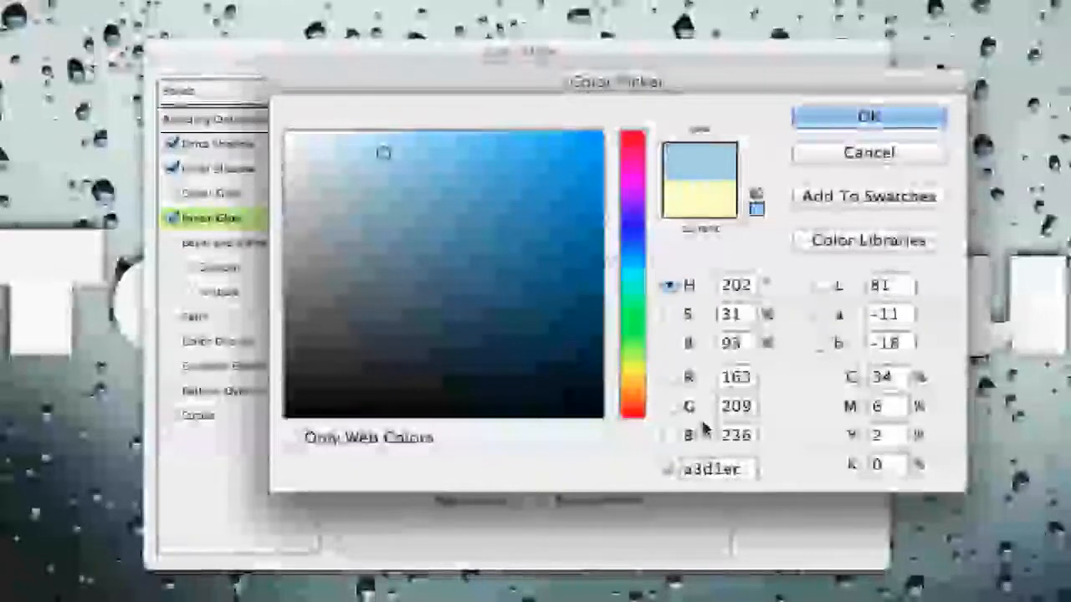
click(868, 117)
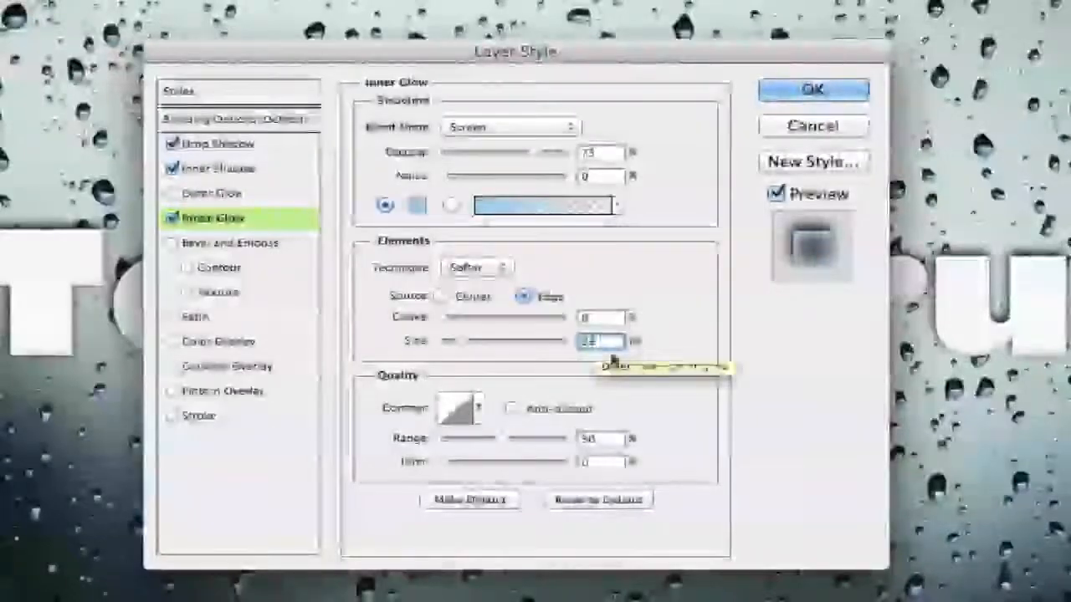
Step: Set the inner glow to Edge source, 28 px, anti-aliased, and select Bevel and Emboss
click(511, 408)
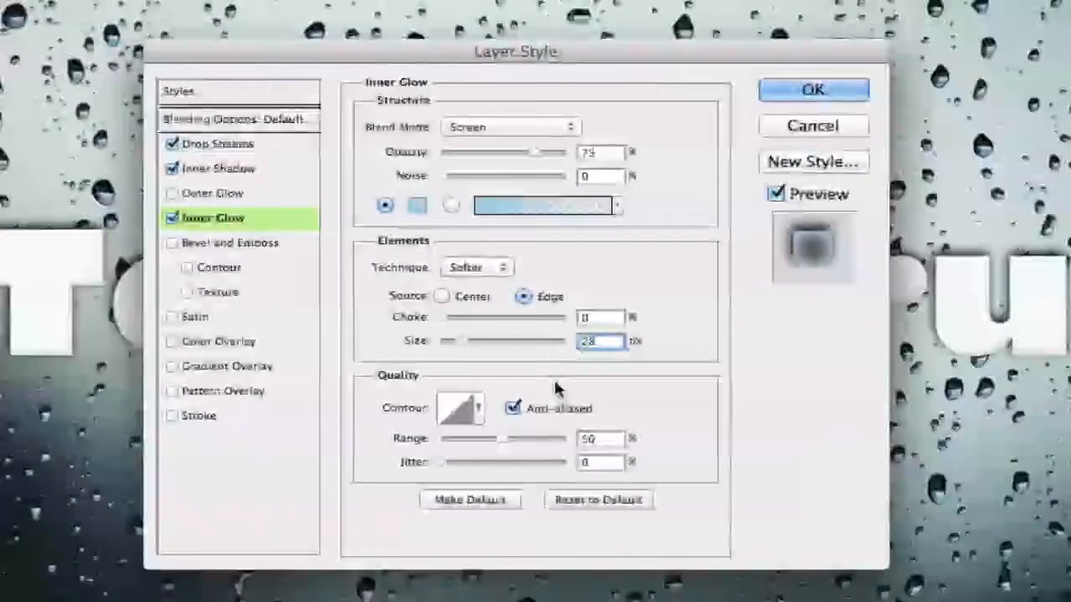
click(231, 242)
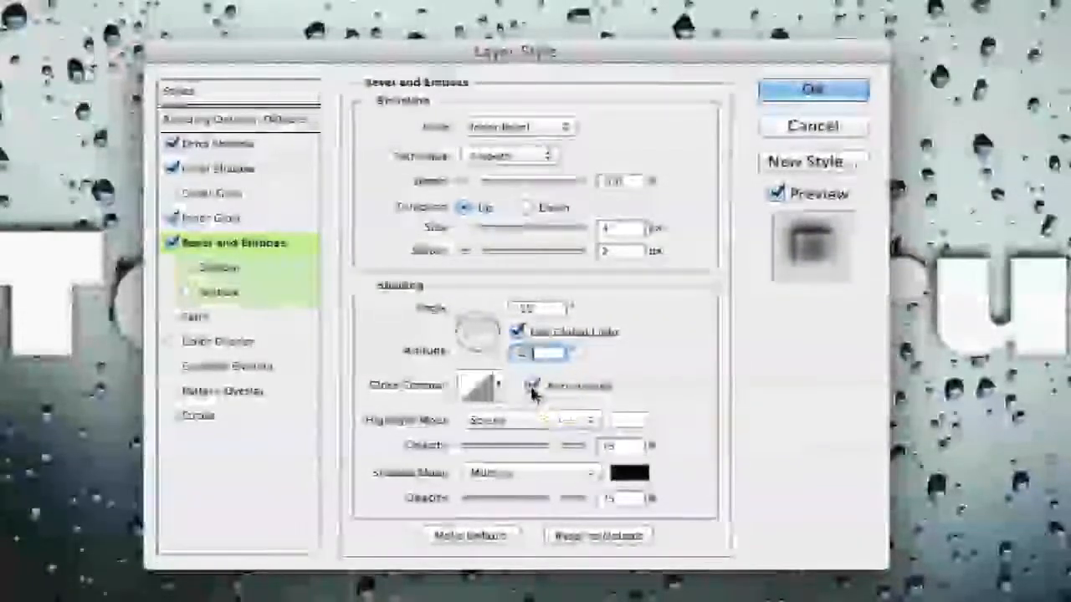
Step: Make the bevel a Smooth Inner Bevel with 4 px size and 2 px soften
click(479, 385)
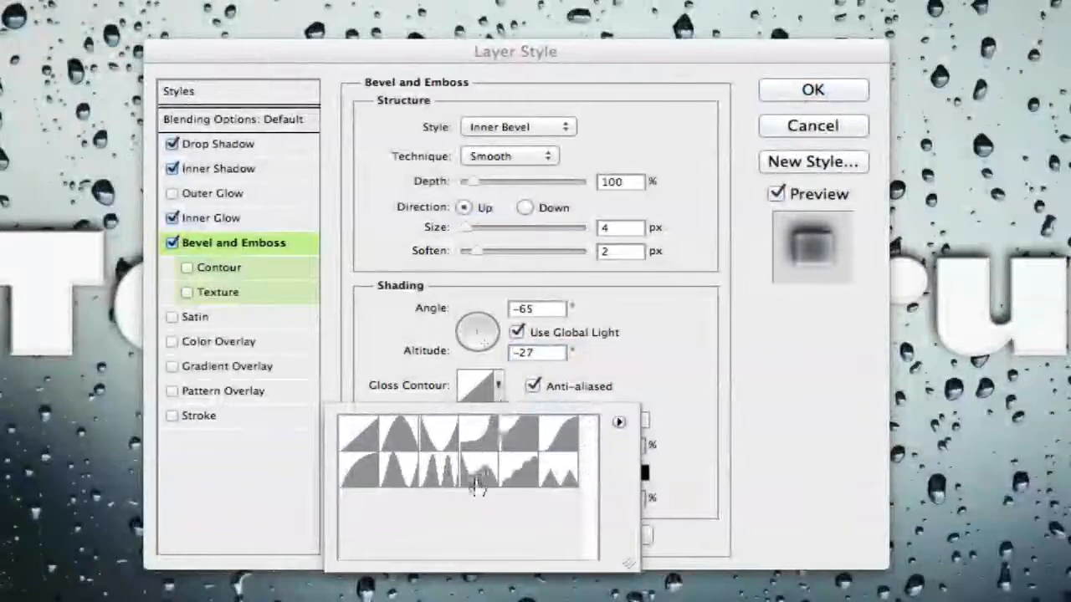
mouse_move(476, 485)
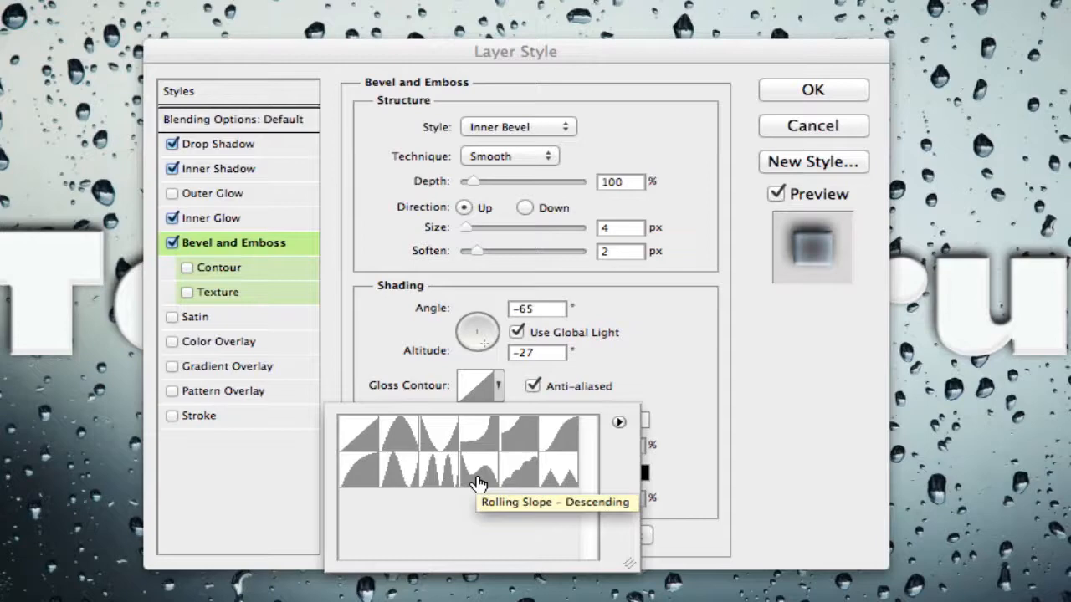
Step: Apply the Rolling Slope – Descending gloss contour and show the Satin effect settings
click(478, 470)
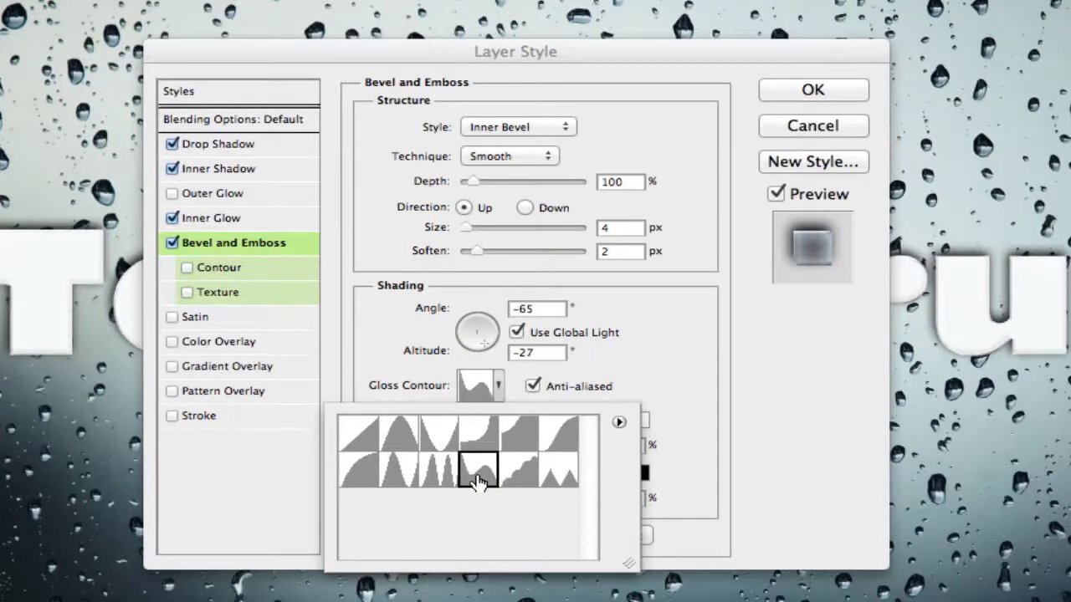
click(478, 468)
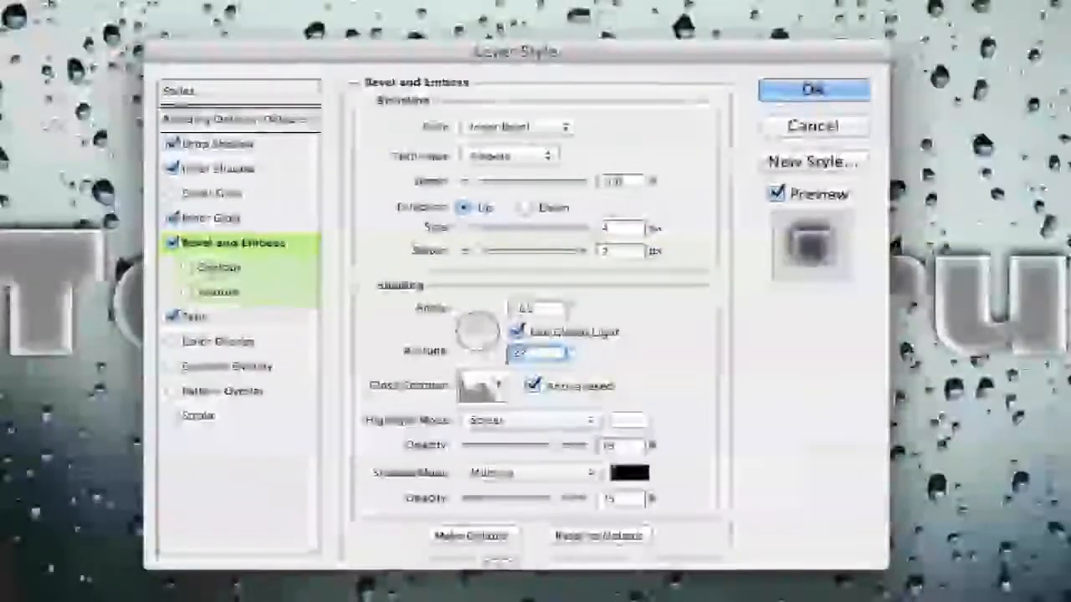
click(195, 316)
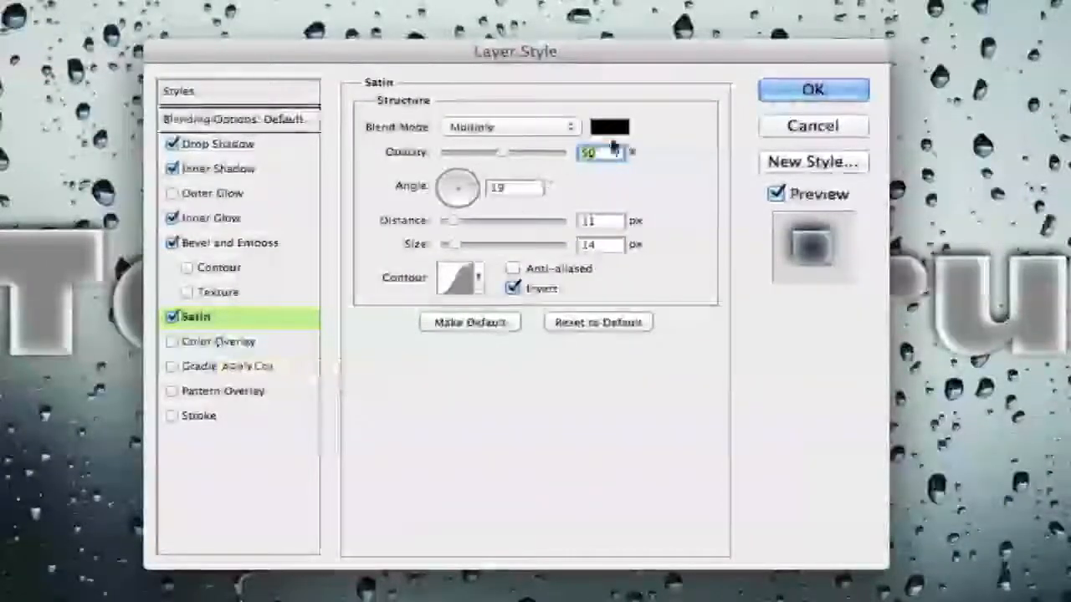
Step: Colour the satin effect blue 006fce with 35 px distance and 65 px size, and enable Stroke
click(609, 126)
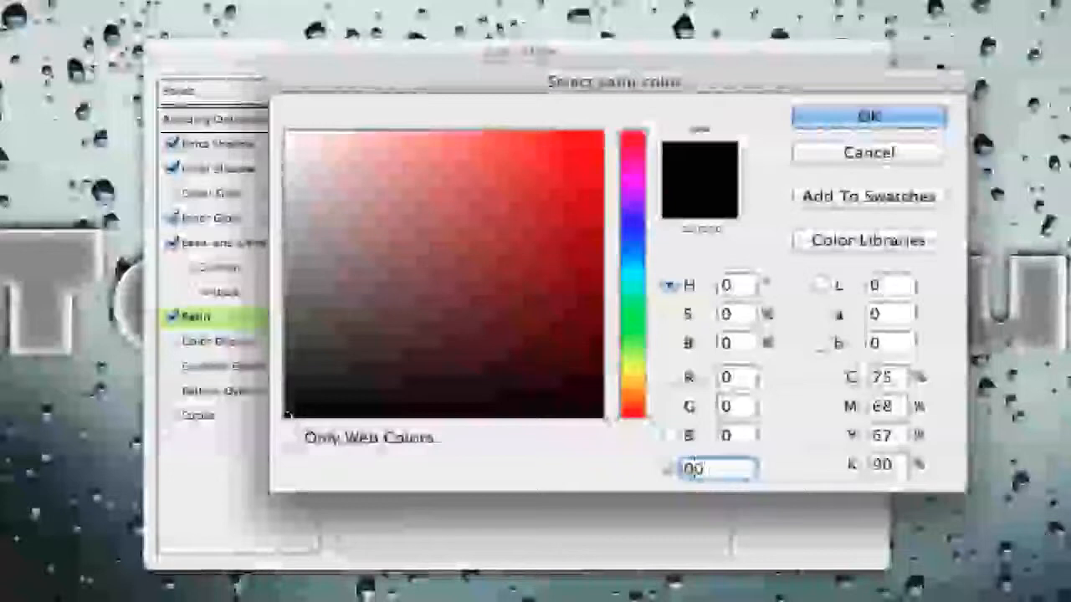
text(006fce)
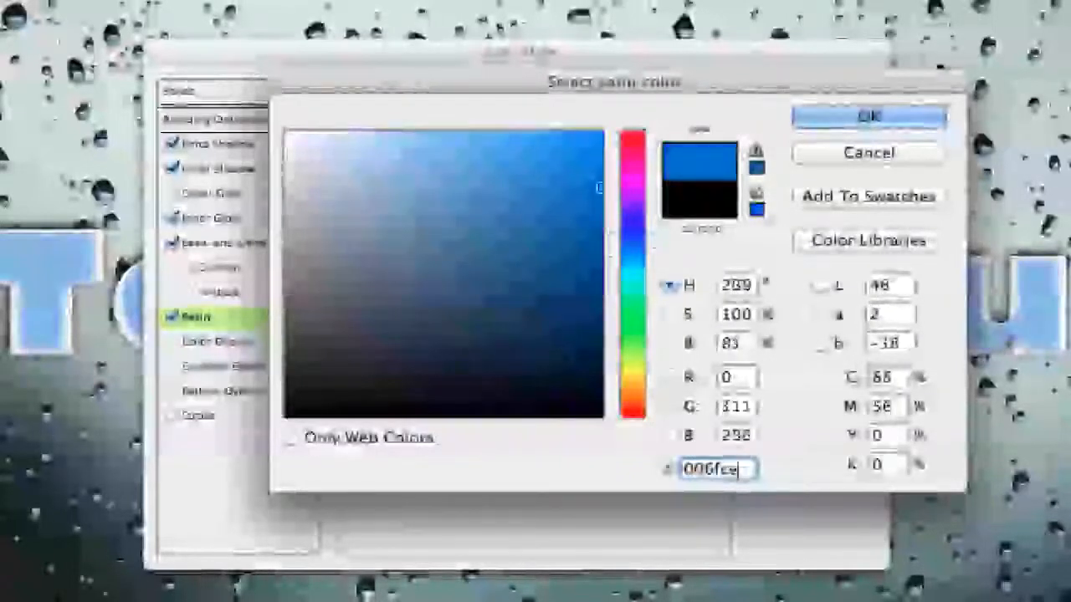
click(868, 115)
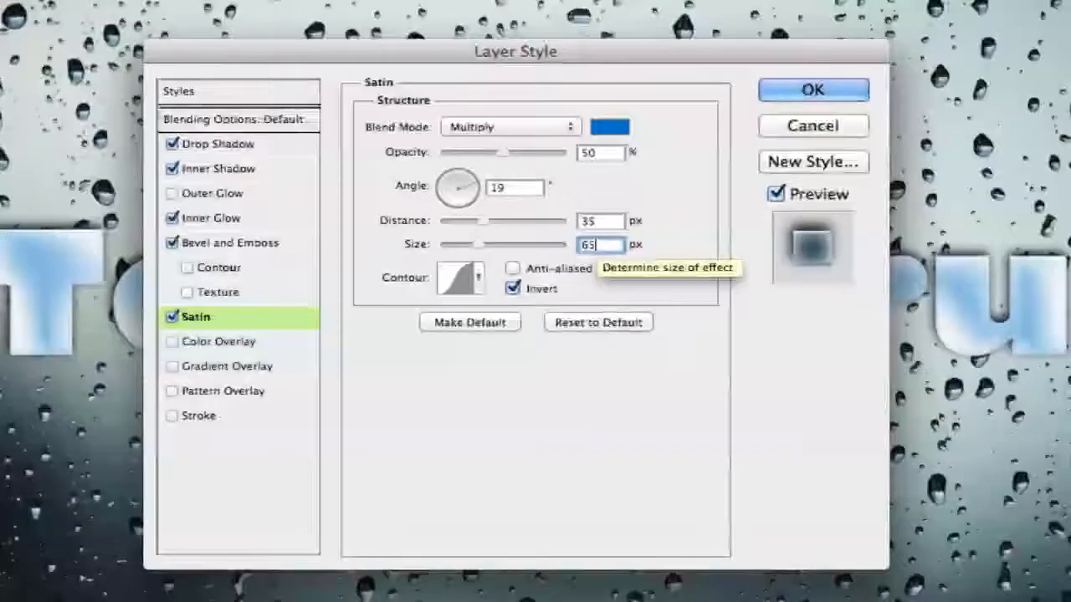
mouse_move(673, 423)
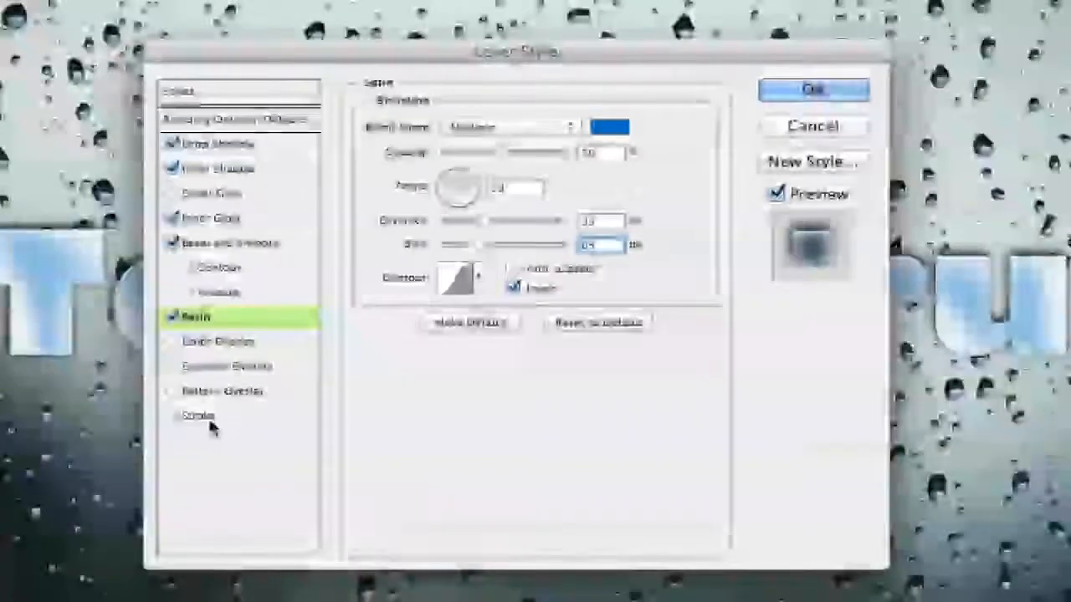
click(198, 416)
text(2)
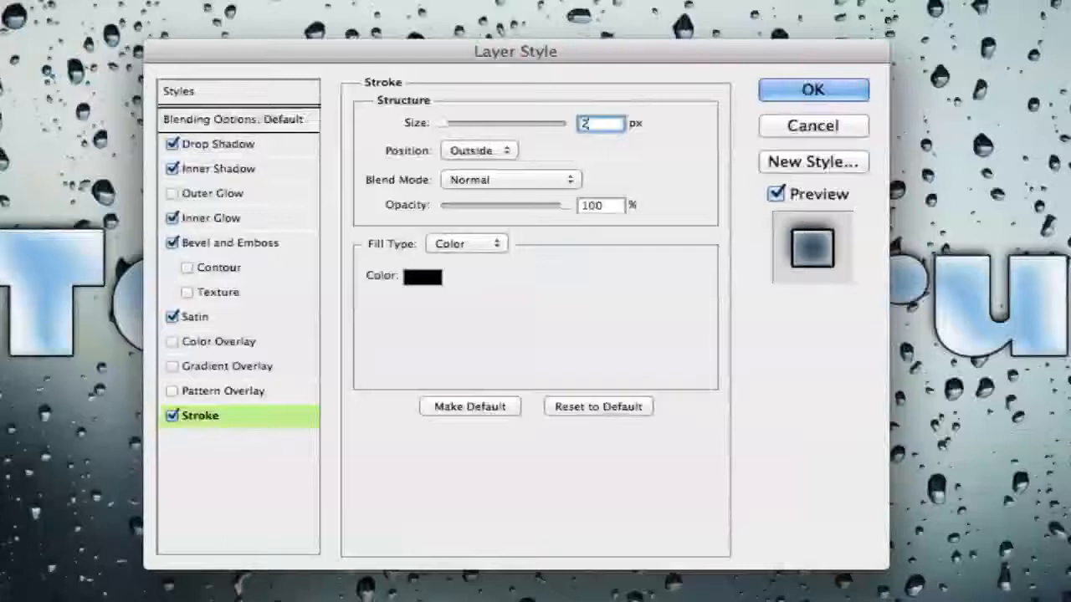
mouse_move(588, 348)
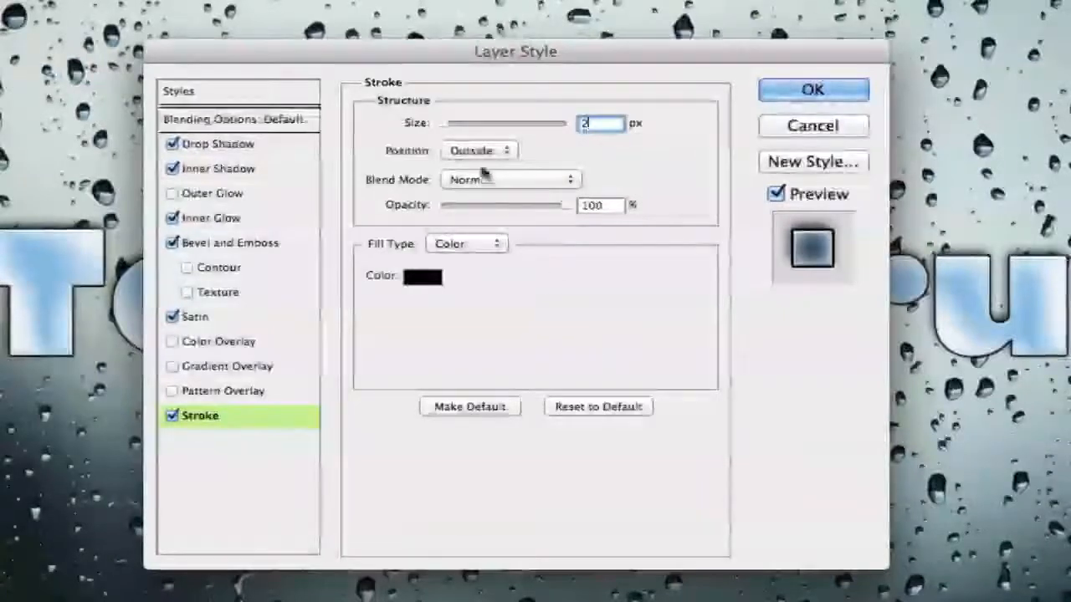
Step: Give the stroke Soft Light blending, 55% opacity and a gradient fill, and accept the layer styles
click(510, 179)
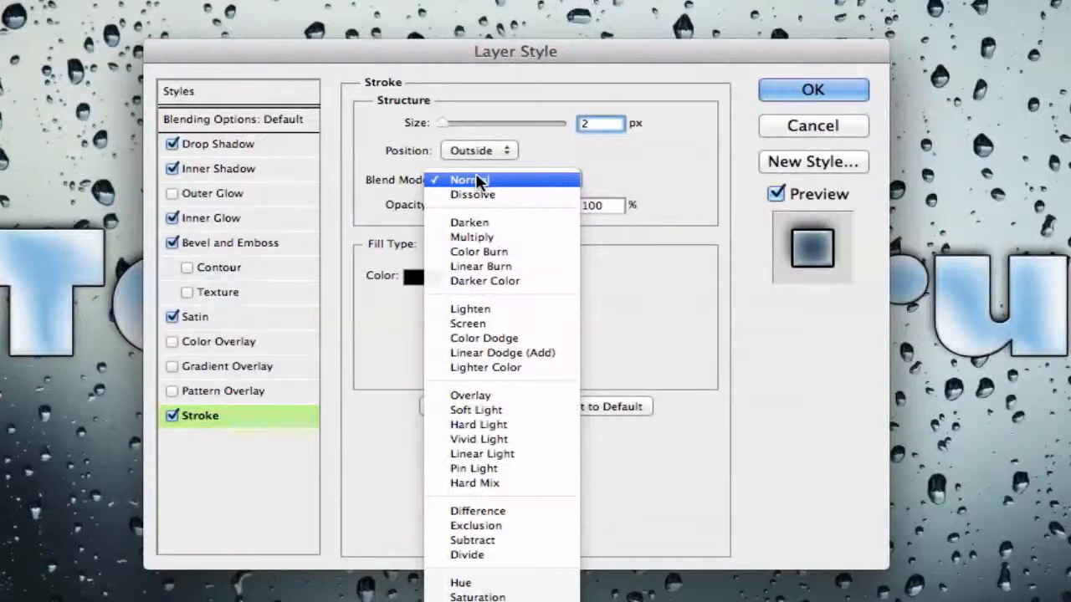
mouse_move(476, 410)
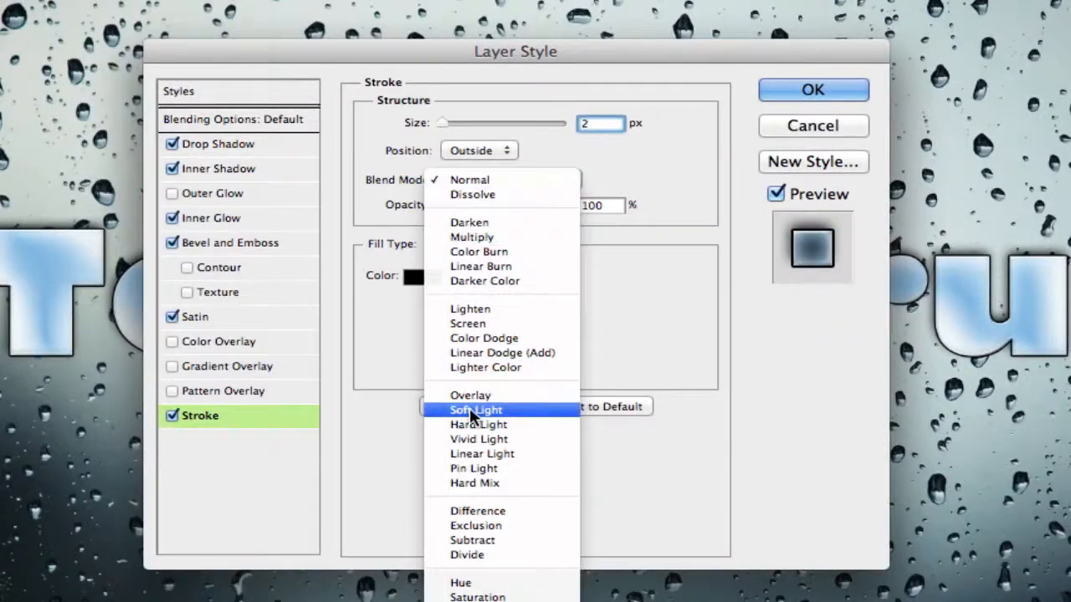
click(475, 410)
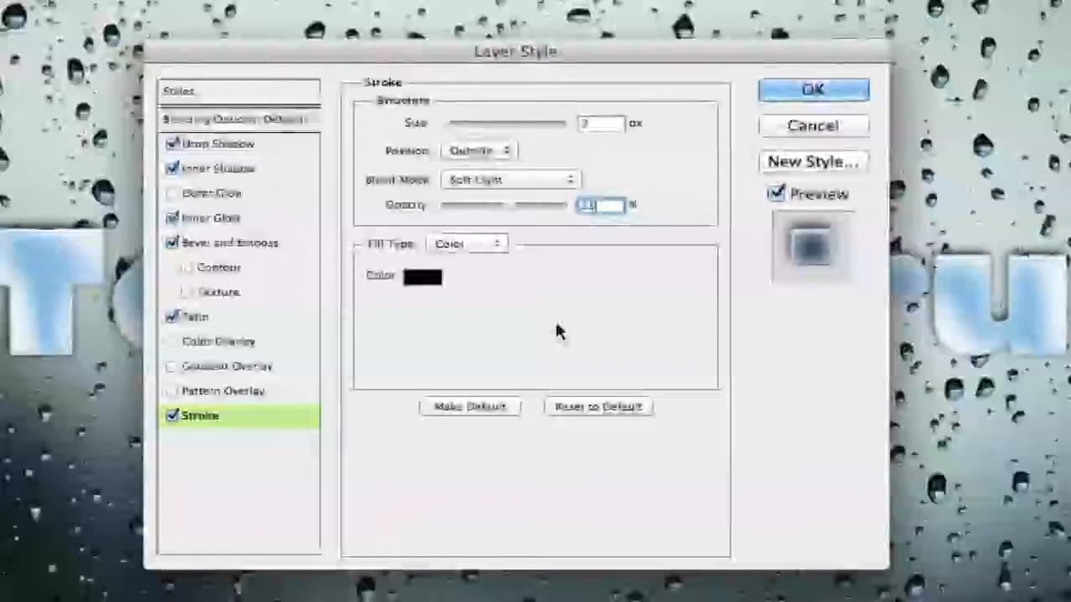
click(467, 243)
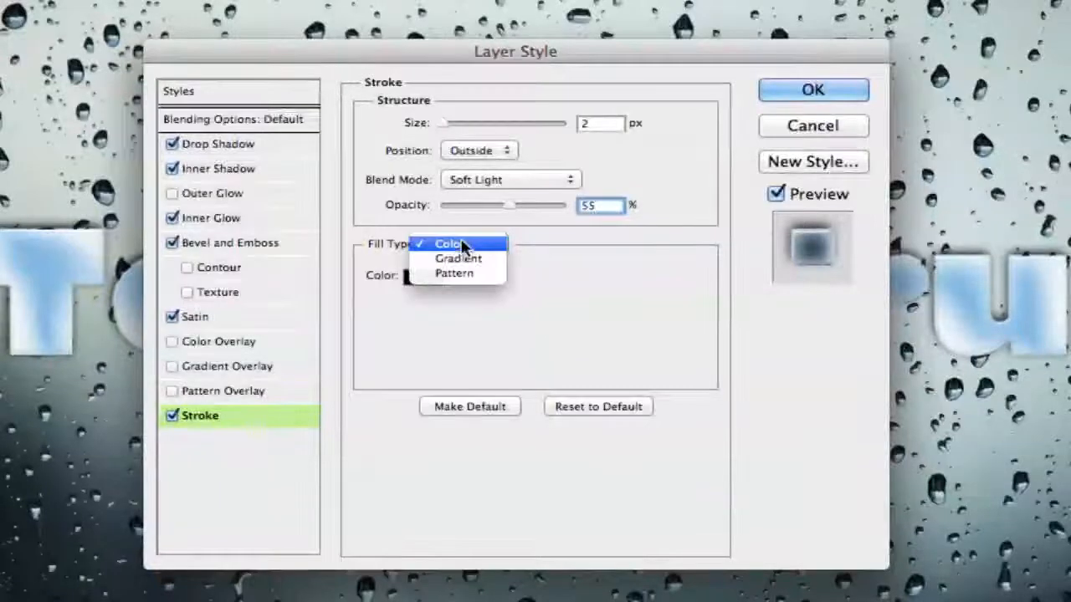
click(459, 257)
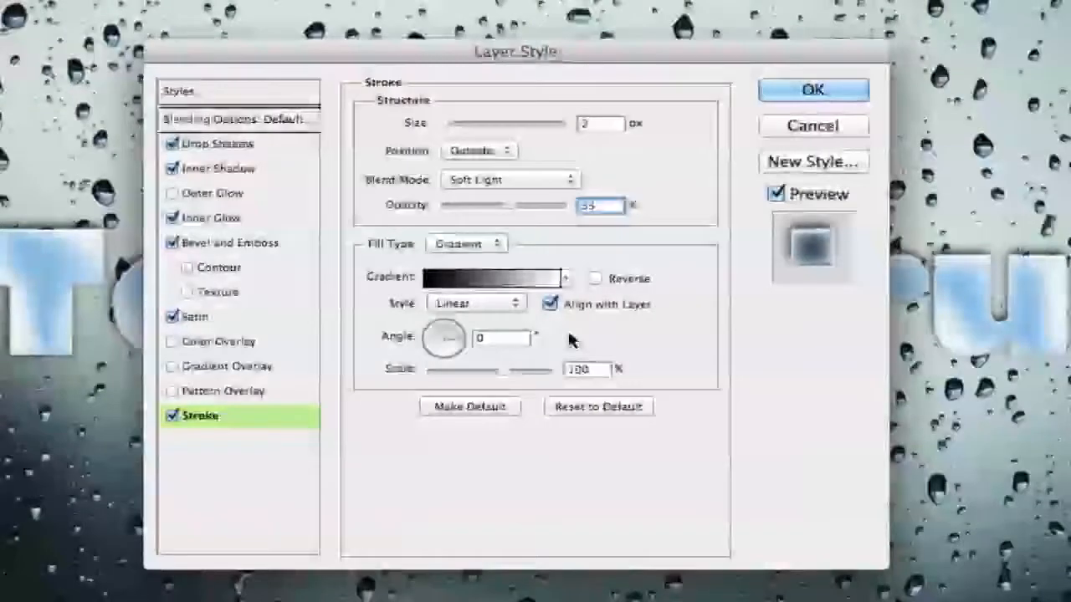
click(812, 90)
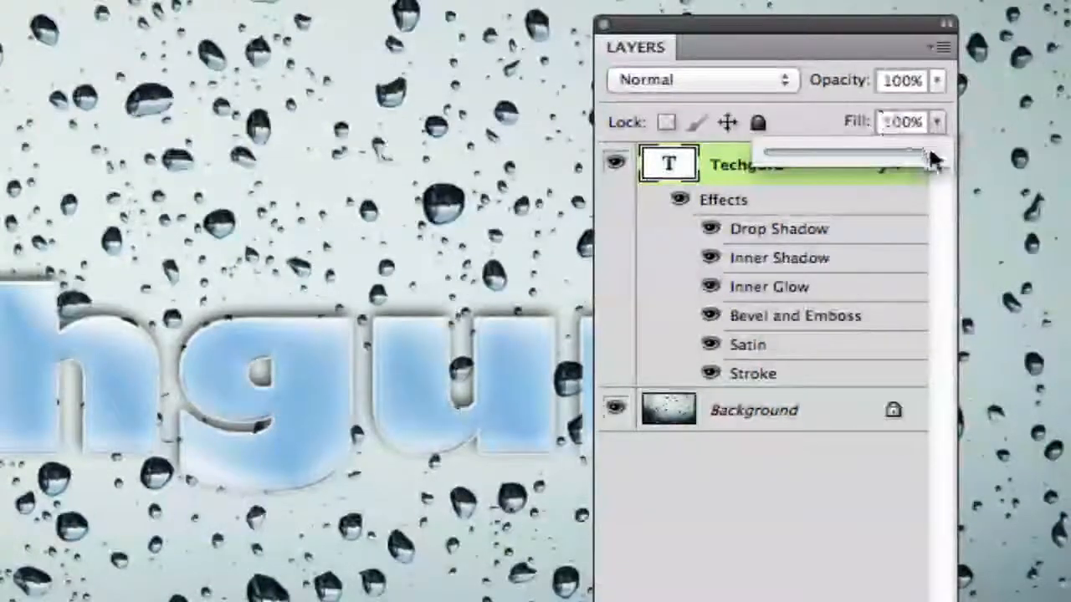
Step: Drop the Techguru layer fill to 0% and switch to the Glass Text Tutorial.psd document
drag(929, 150, 765, 151)
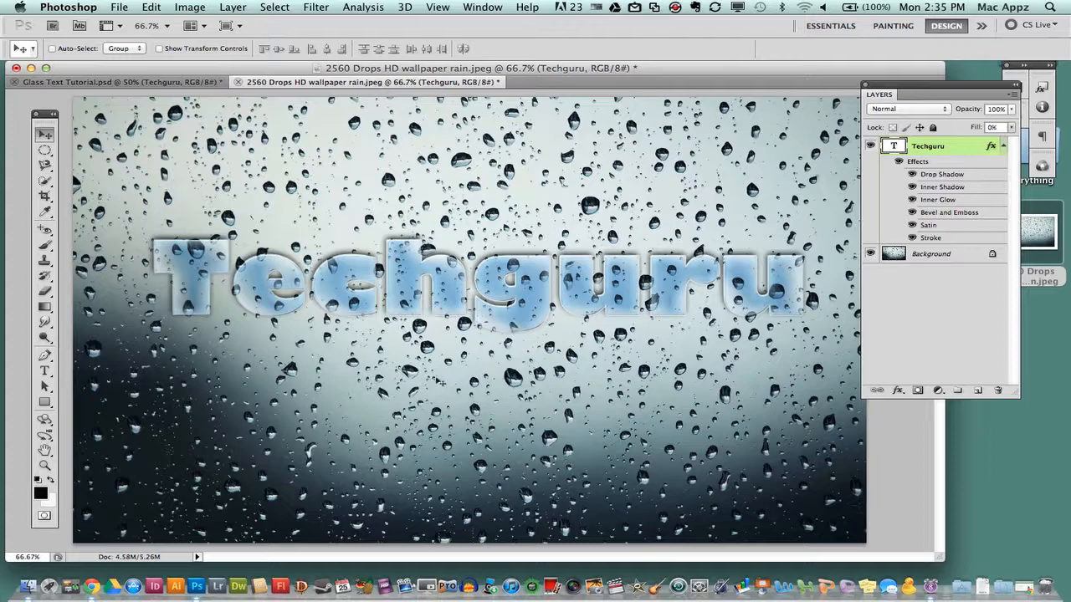
click(117, 81)
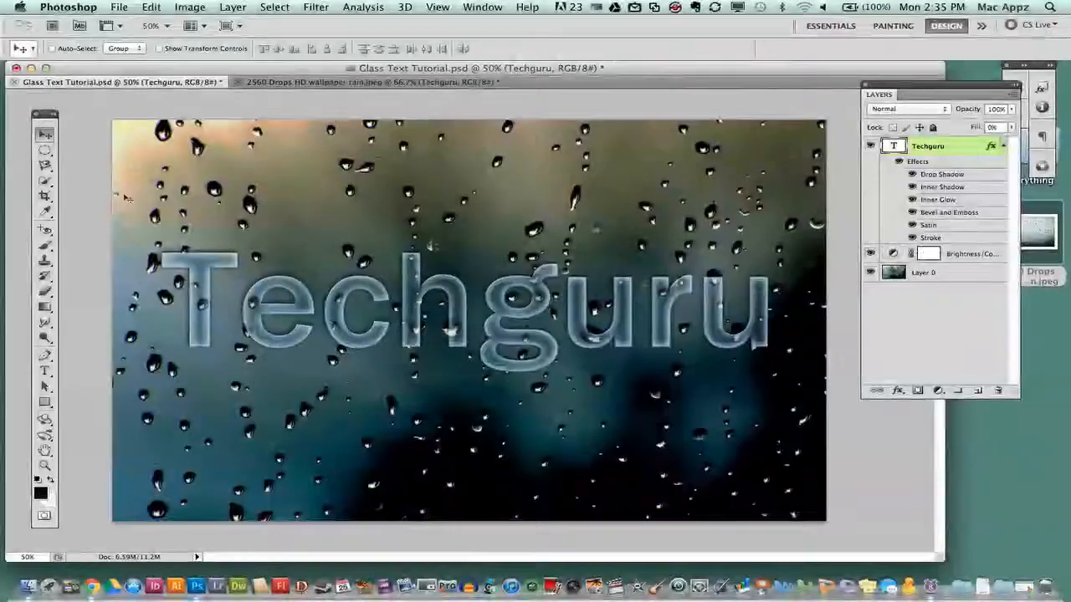